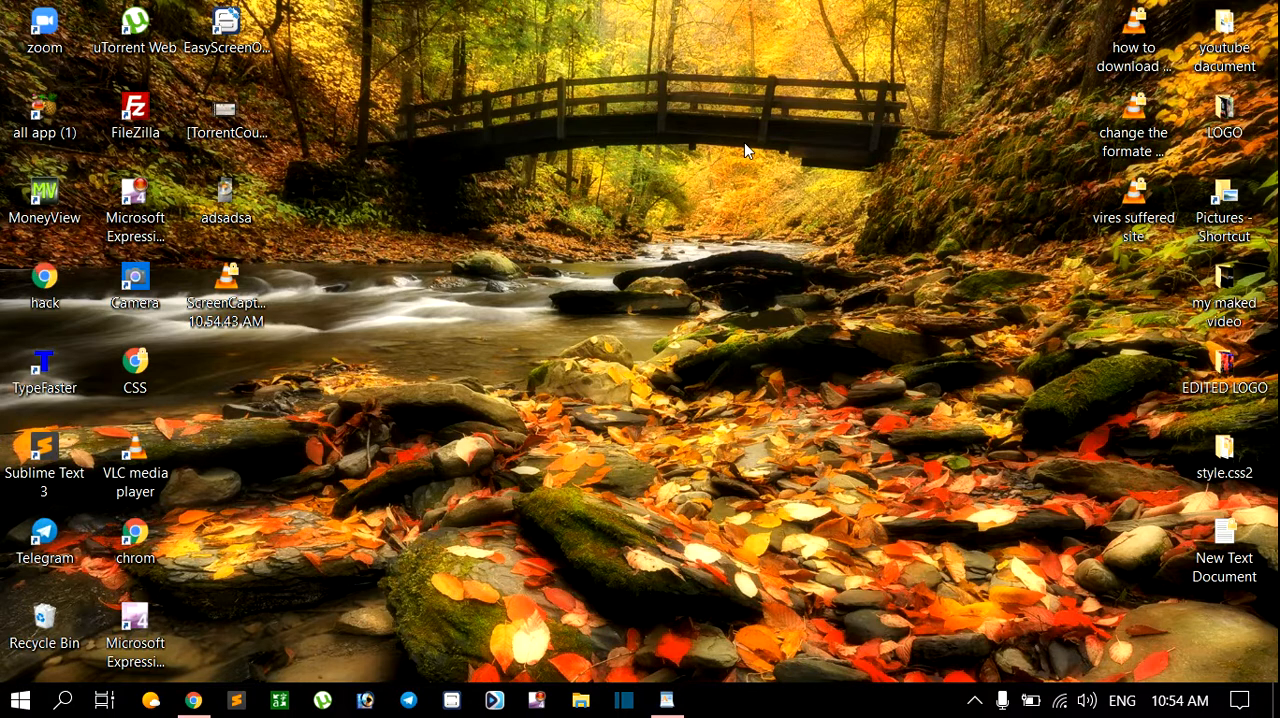
pyautogui.moveTo(728, 328)
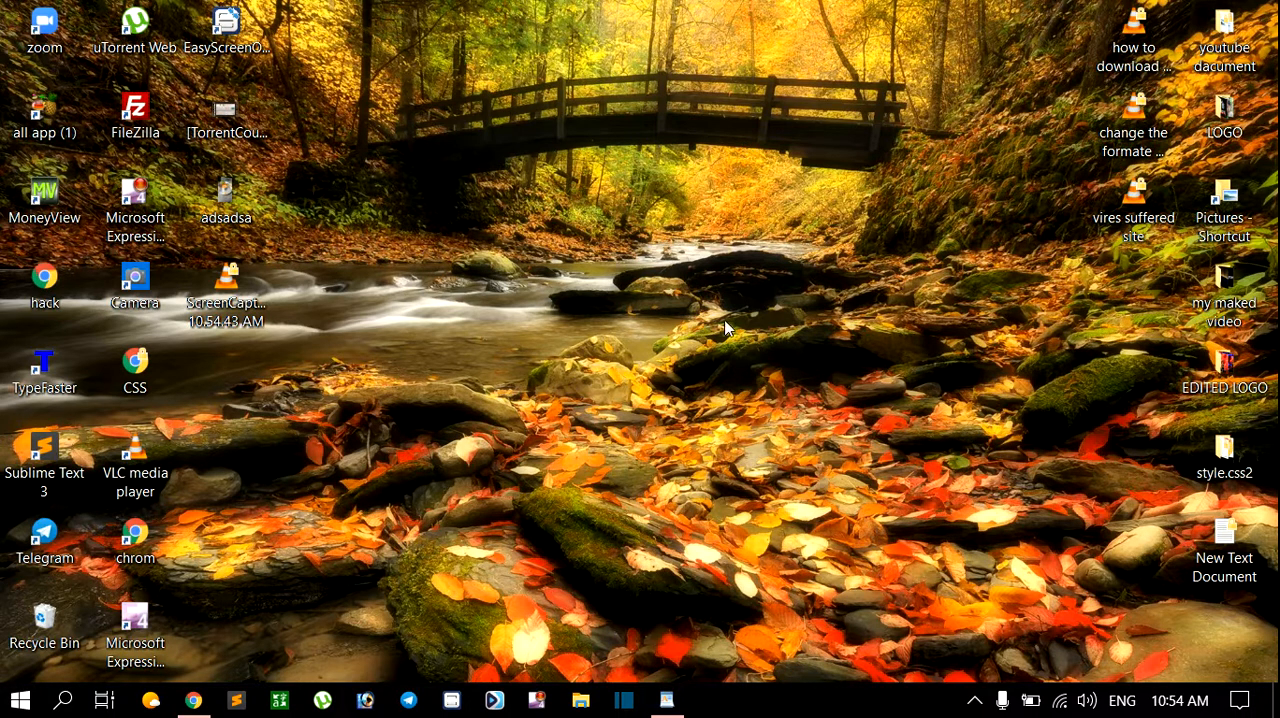
pyautogui.moveTo(732, 188)
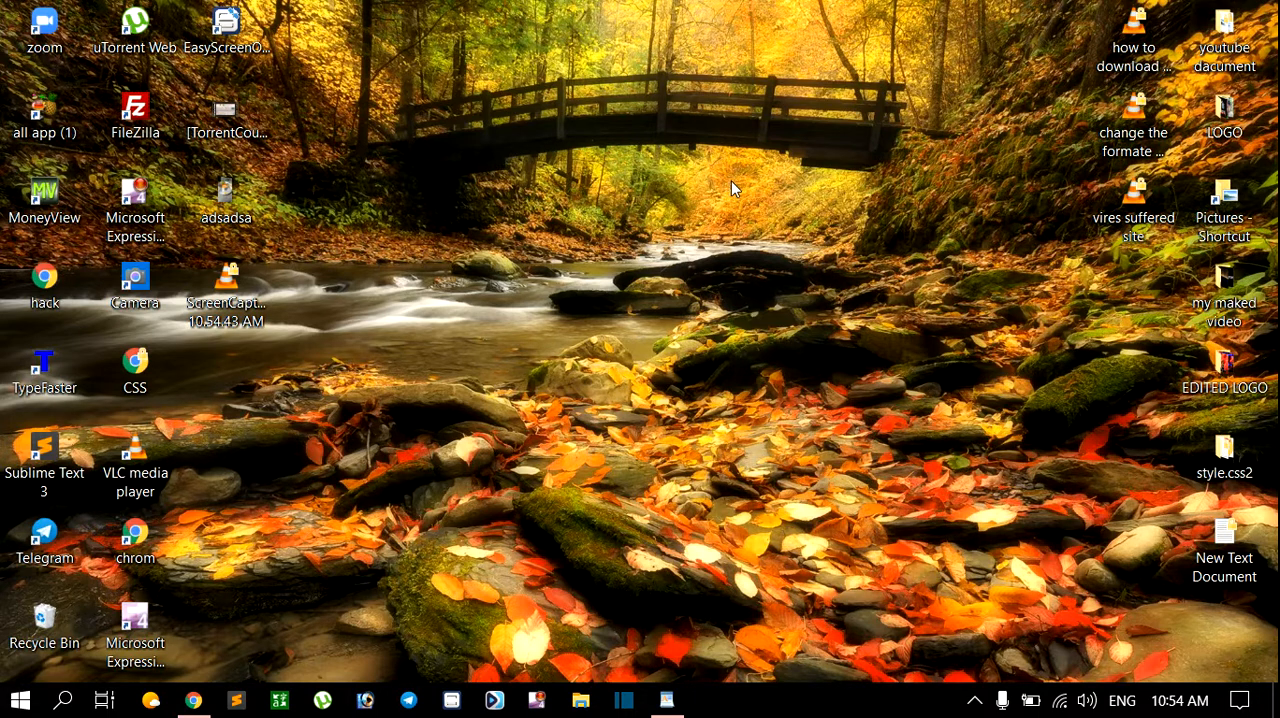
pyautogui.moveTo(725, 450)
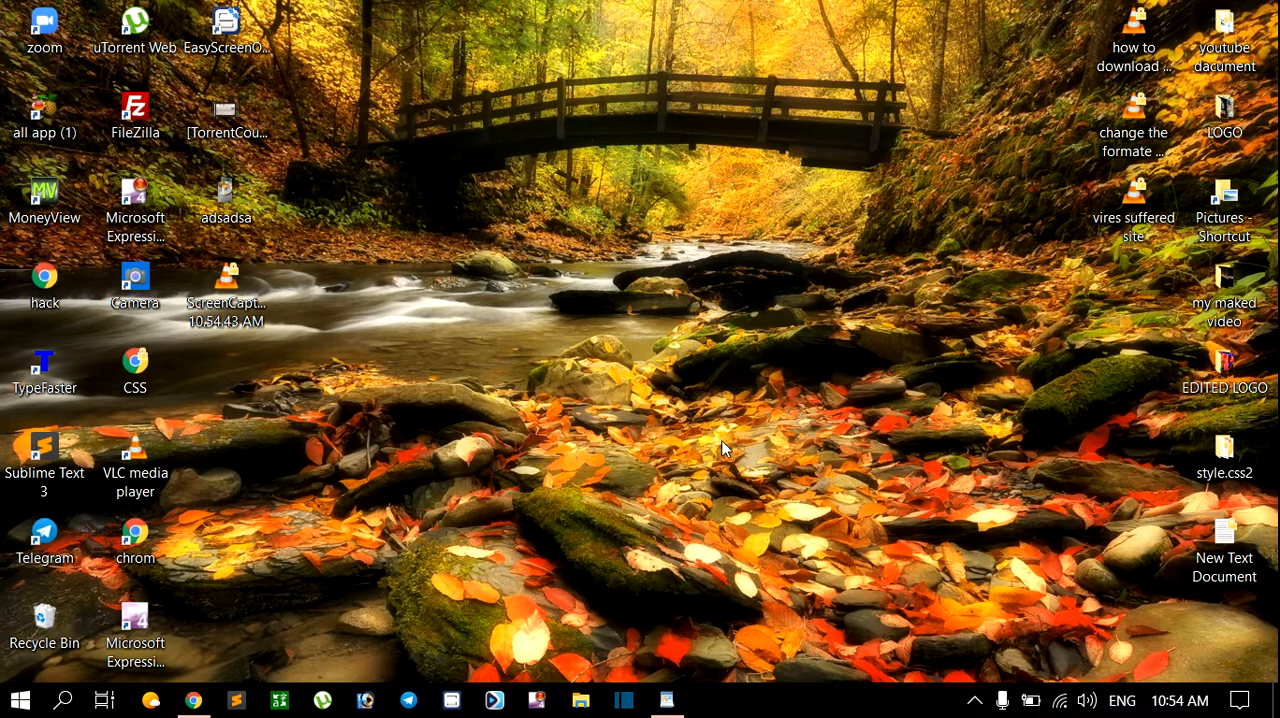
pyautogui.moveTo(663, 699)
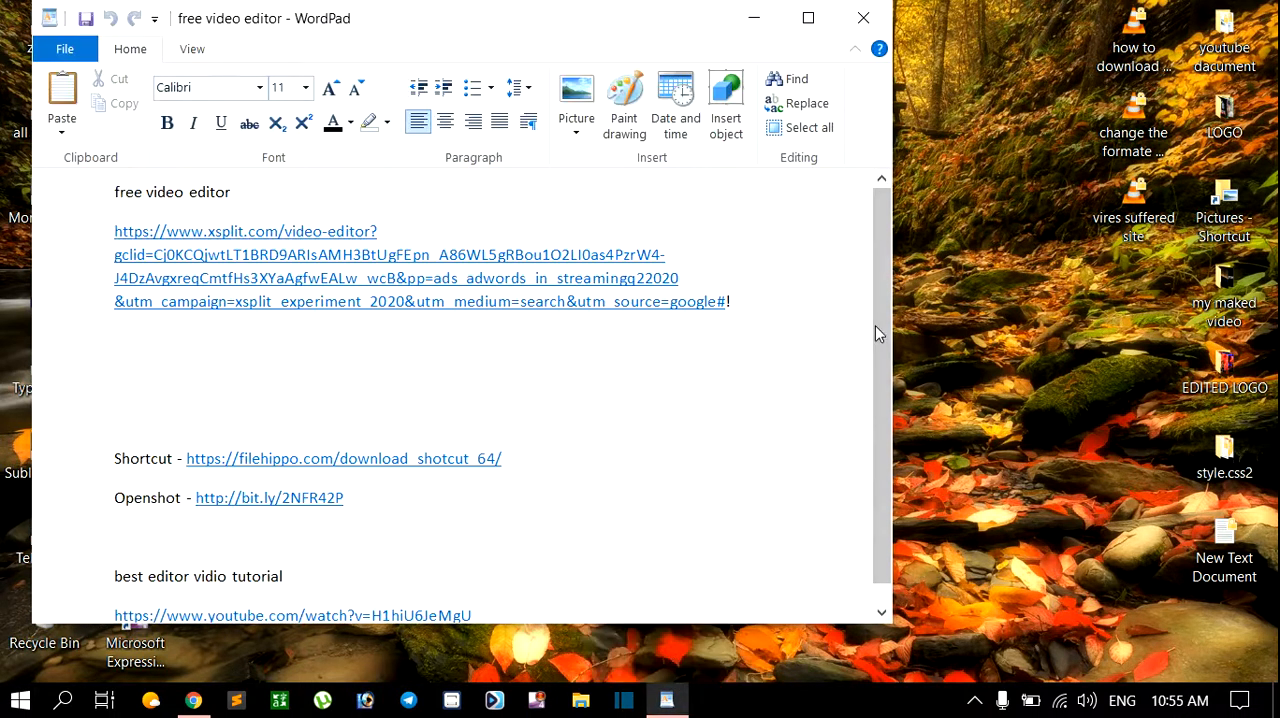
pyautogui.scroll(-3)
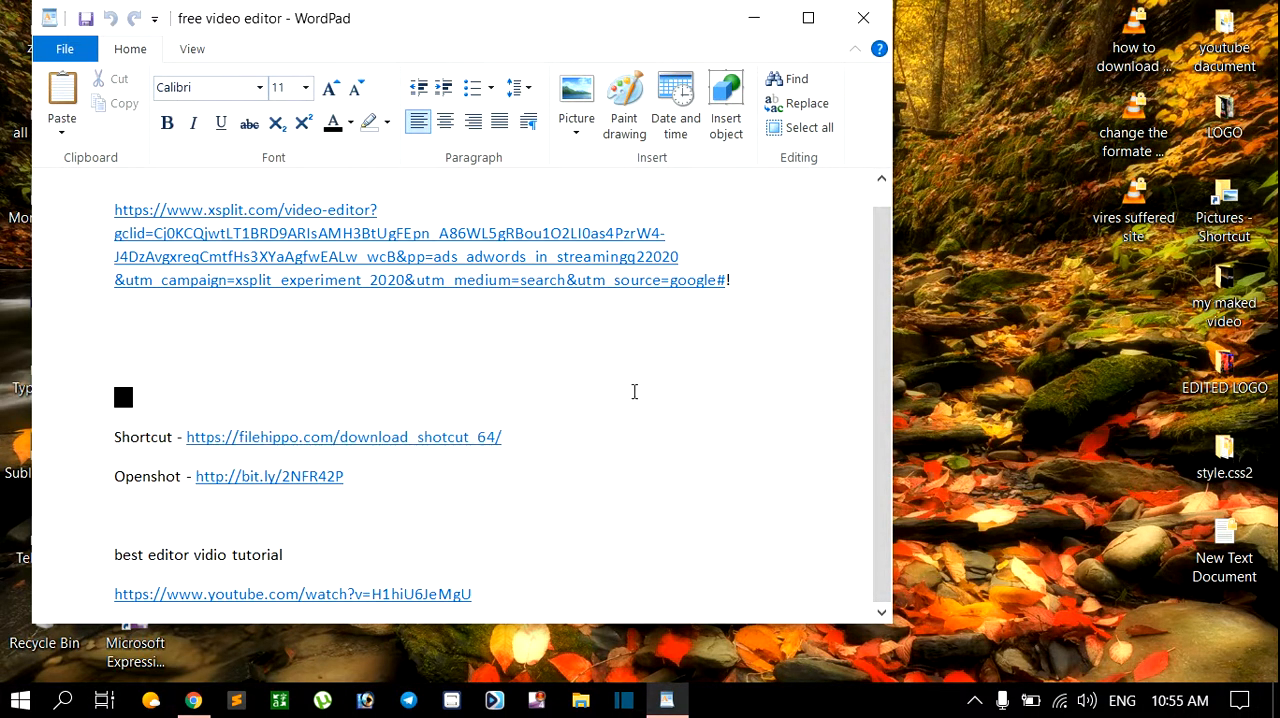
pyautogui.moveTo(114, 437); pyautogui.dragTo(502, 453)
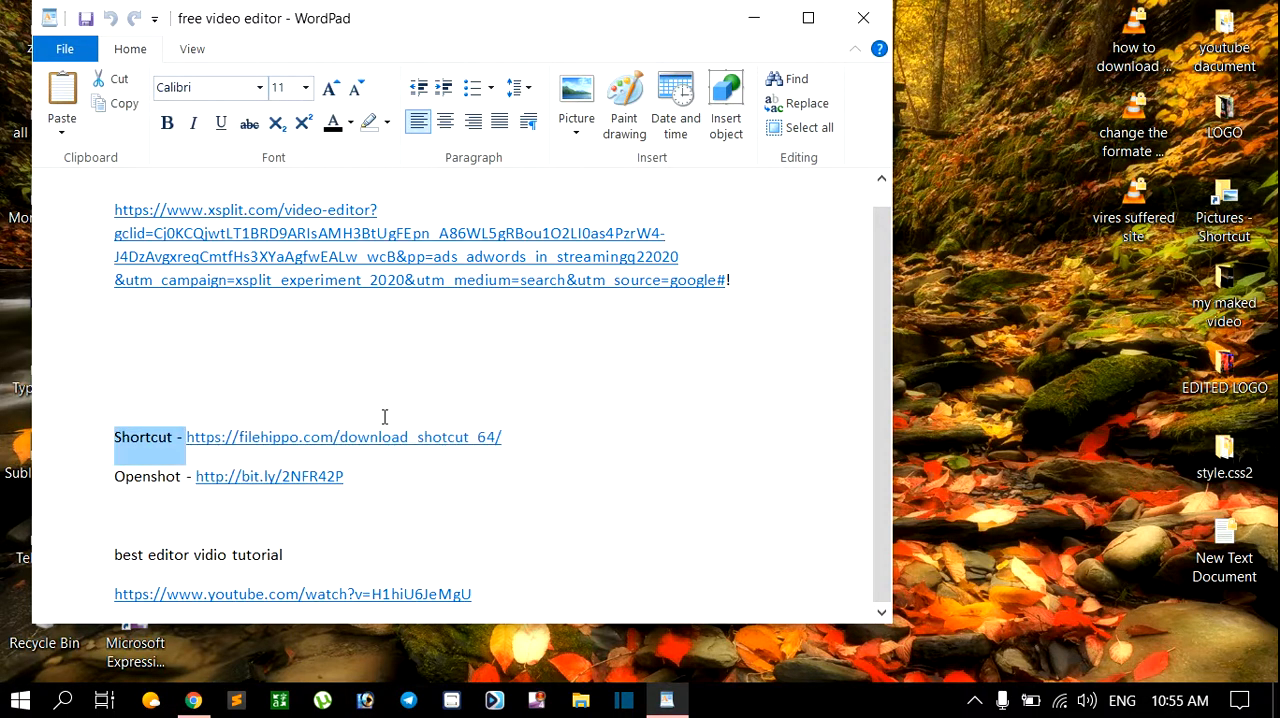
pyautogui.click(524, 437)
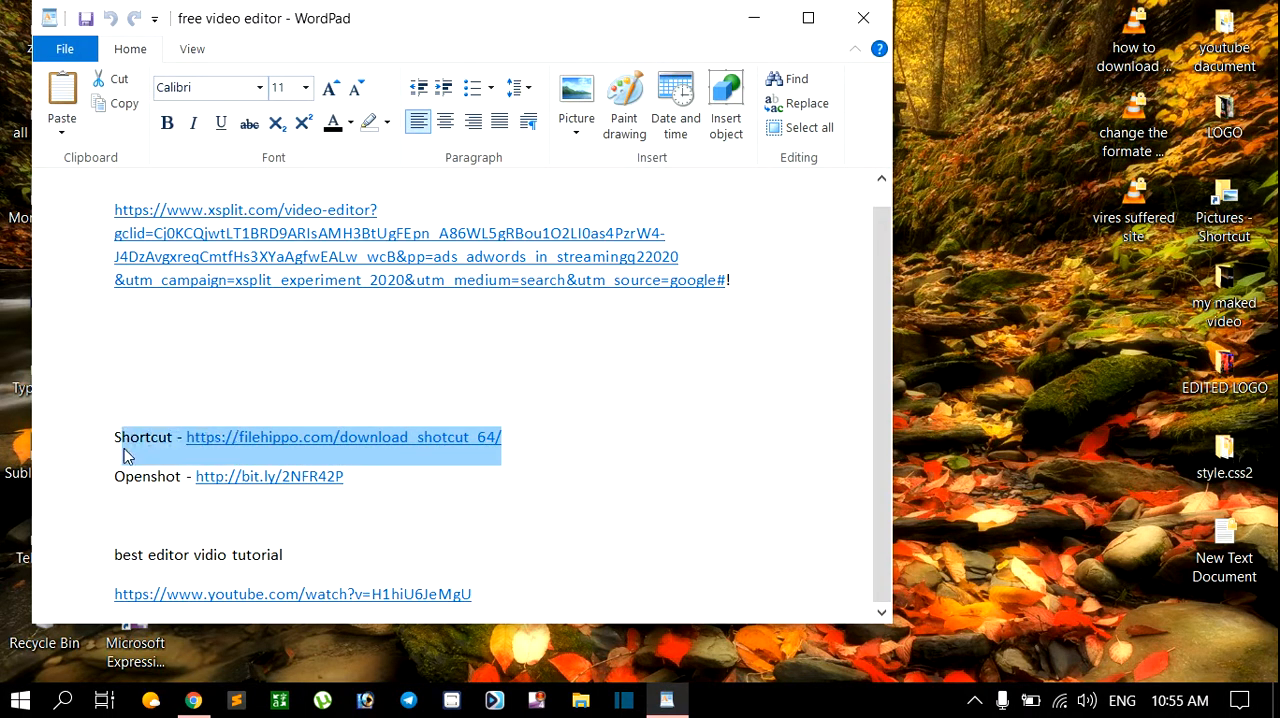
pyautogui.click(505, 437)
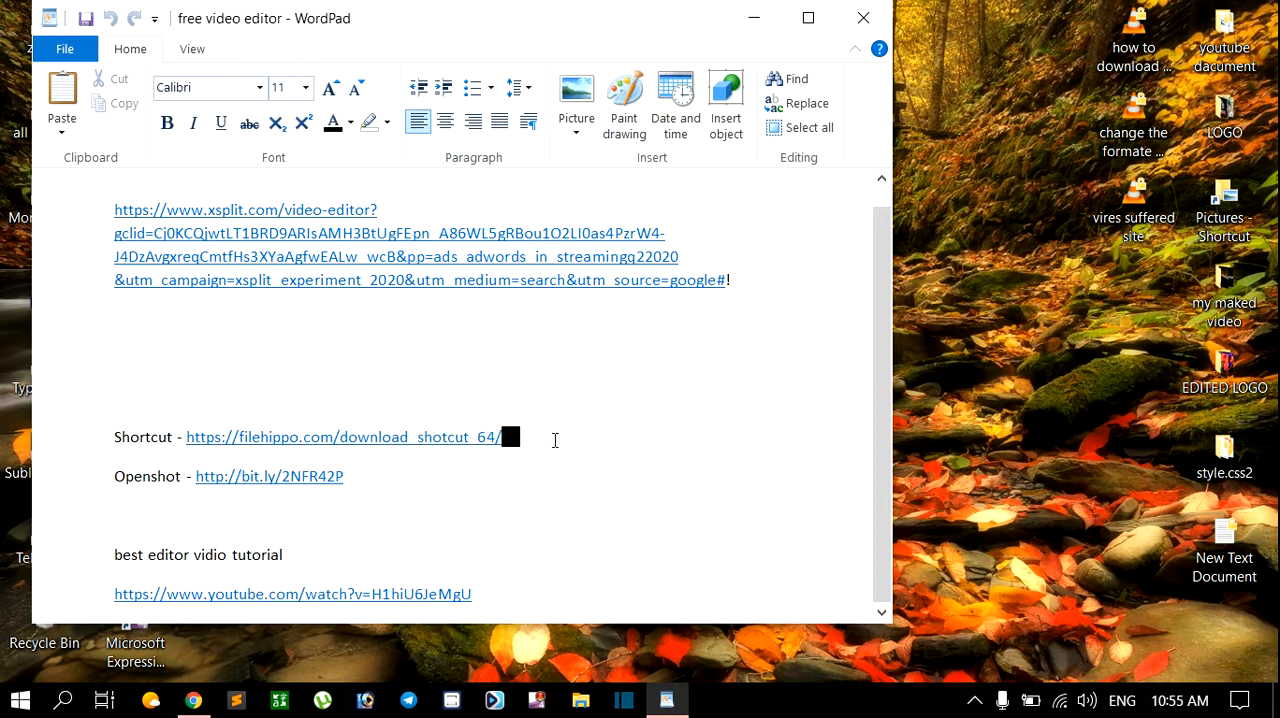
pyautogui.moveTo(297, 453)
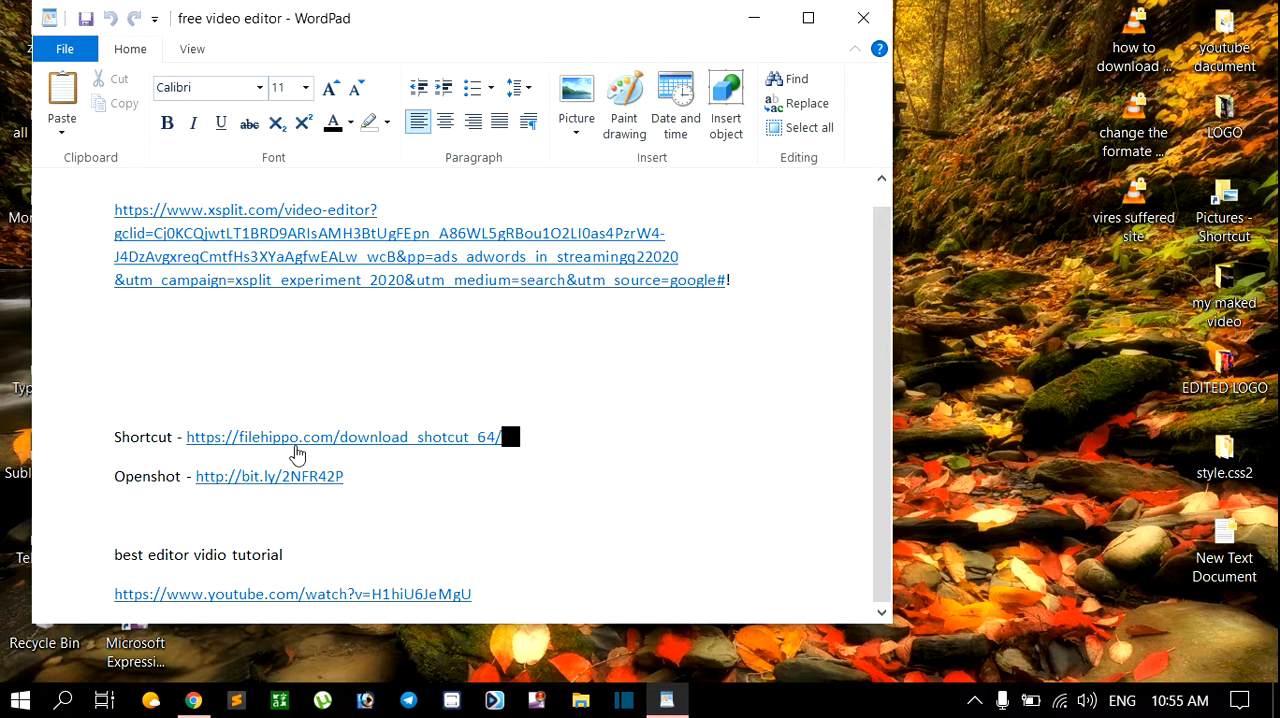
pyautogui.moveTo(448, 438)
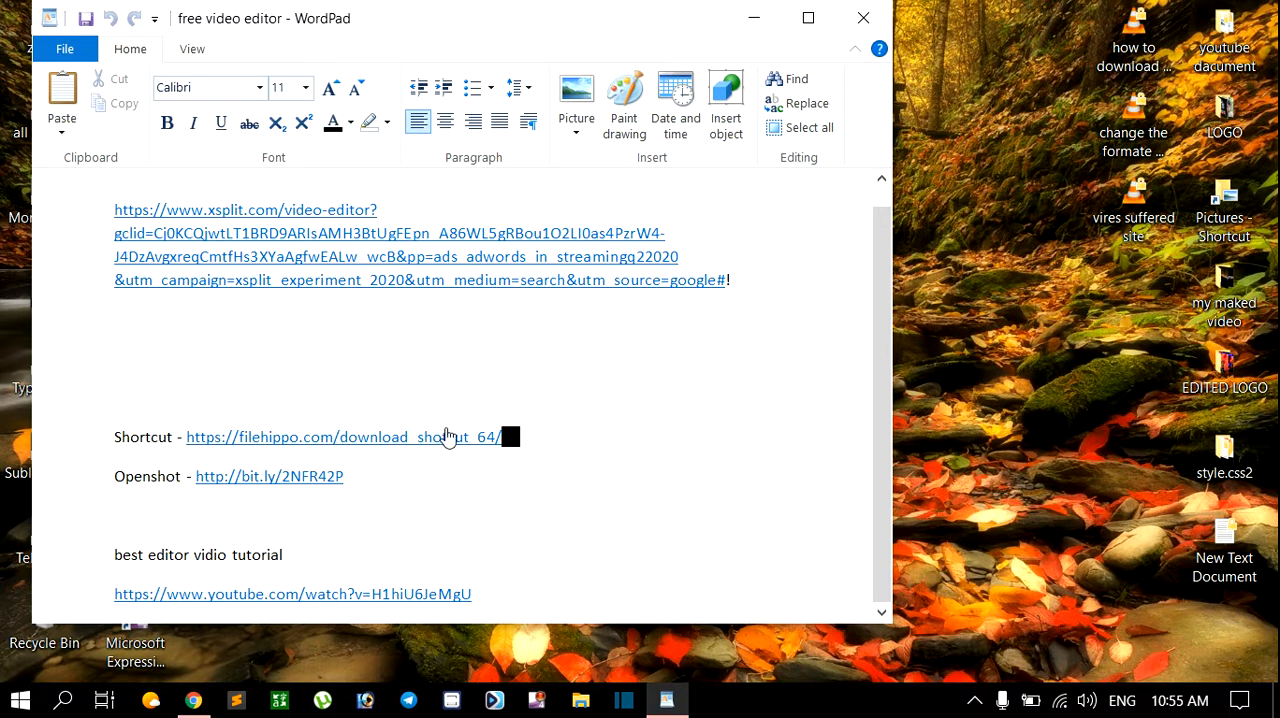
pyautogui.moveTo(549, 445)
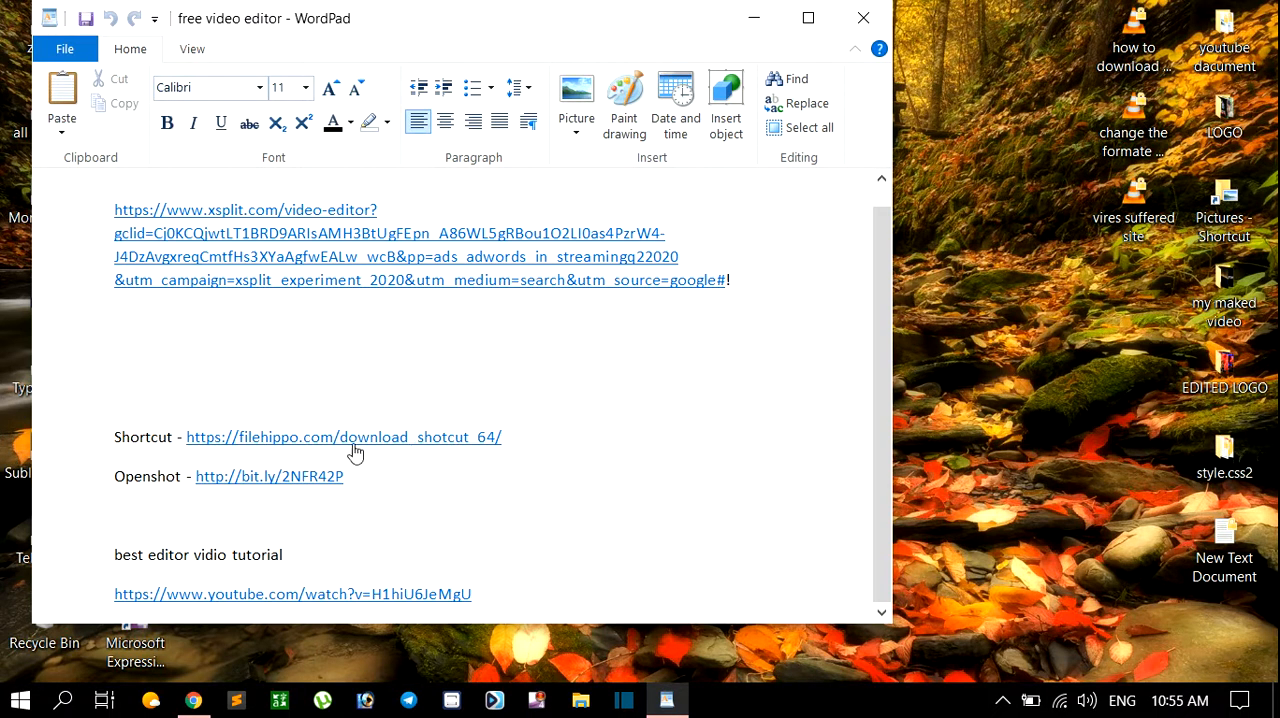
pyautogui.moveTo(381, 511)
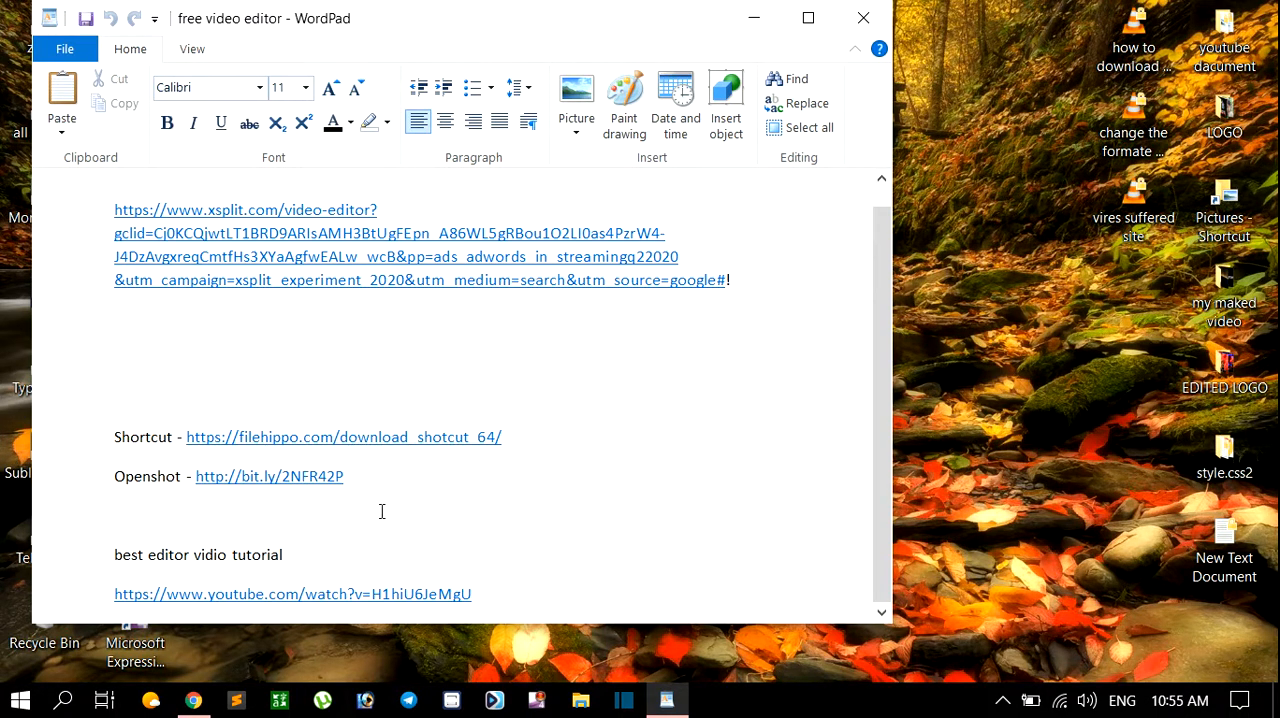
pyautogui.moveTo(114, 476); pyautogui.dragTo(342, 497)
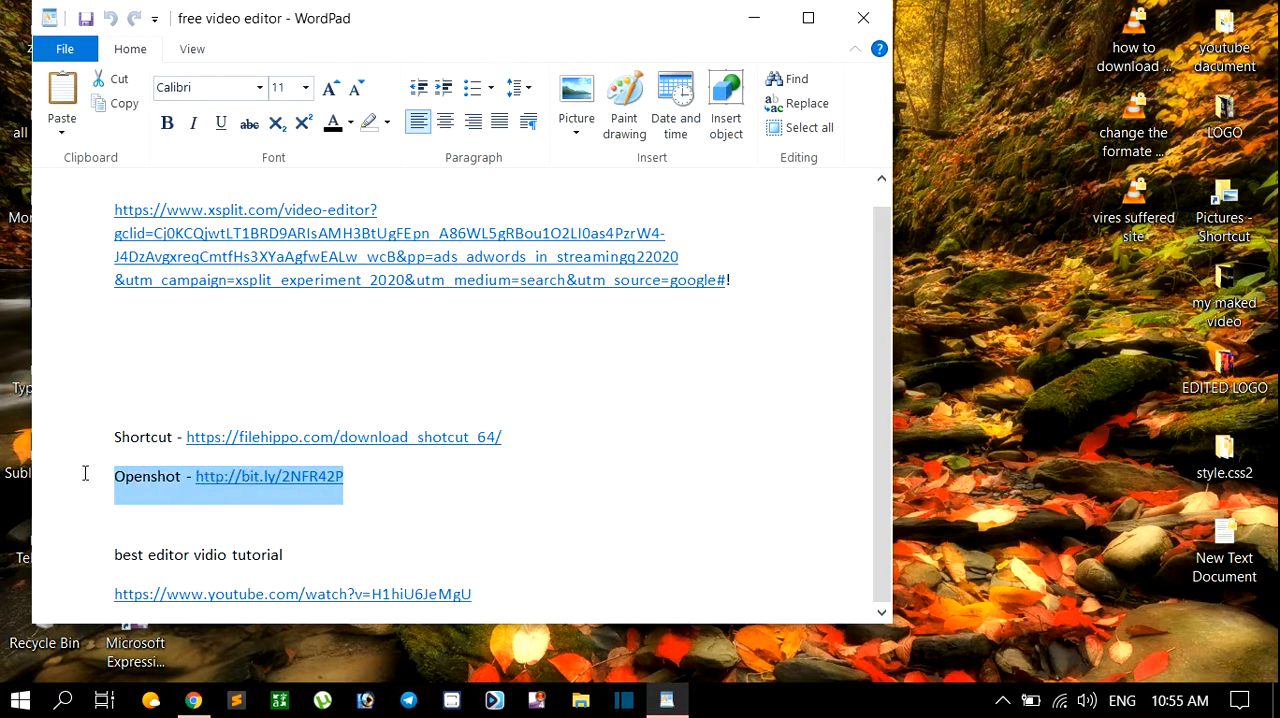
pyautogui.click(368, 488)
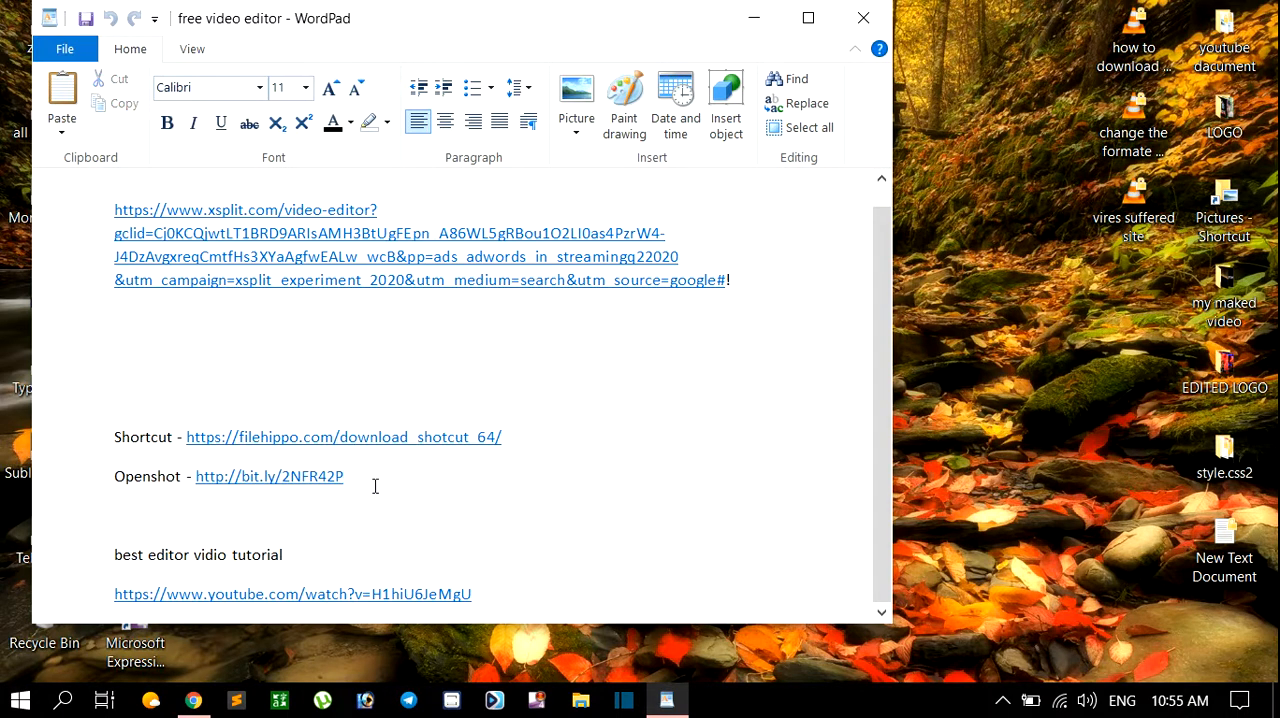
pyautogui.doubleClick(313, 476)
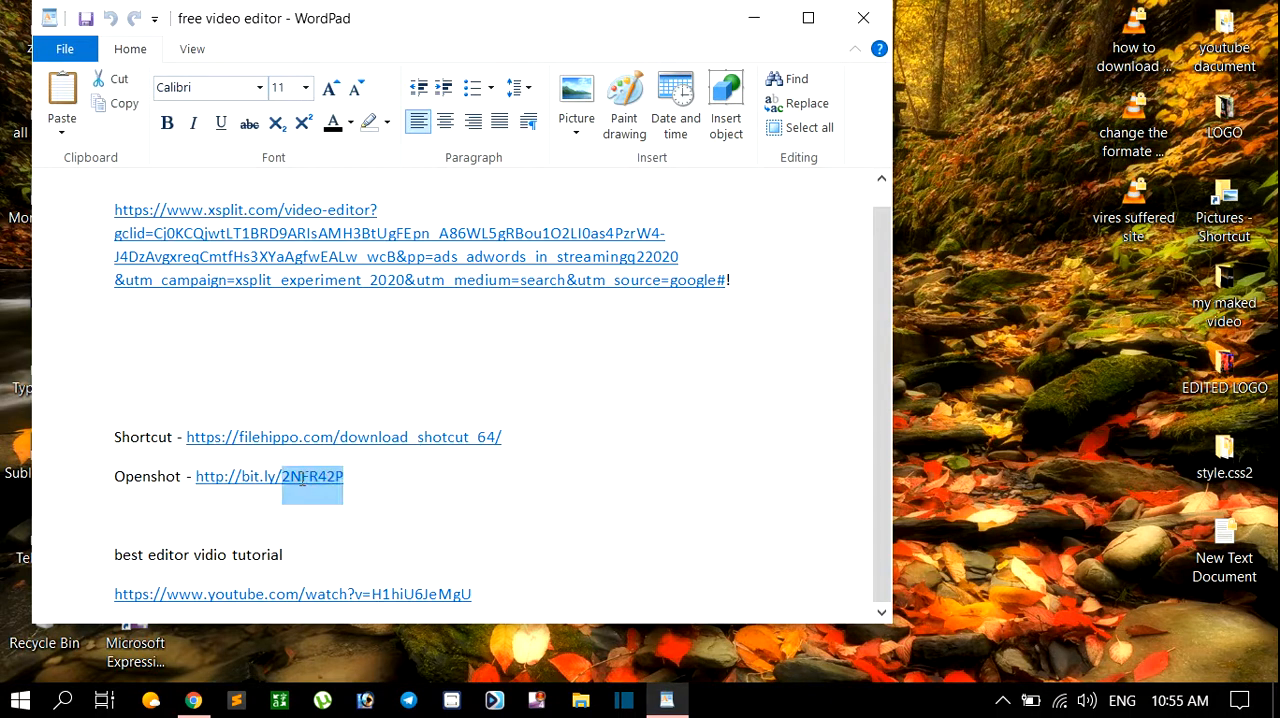
pyautogui.click(358, 476)
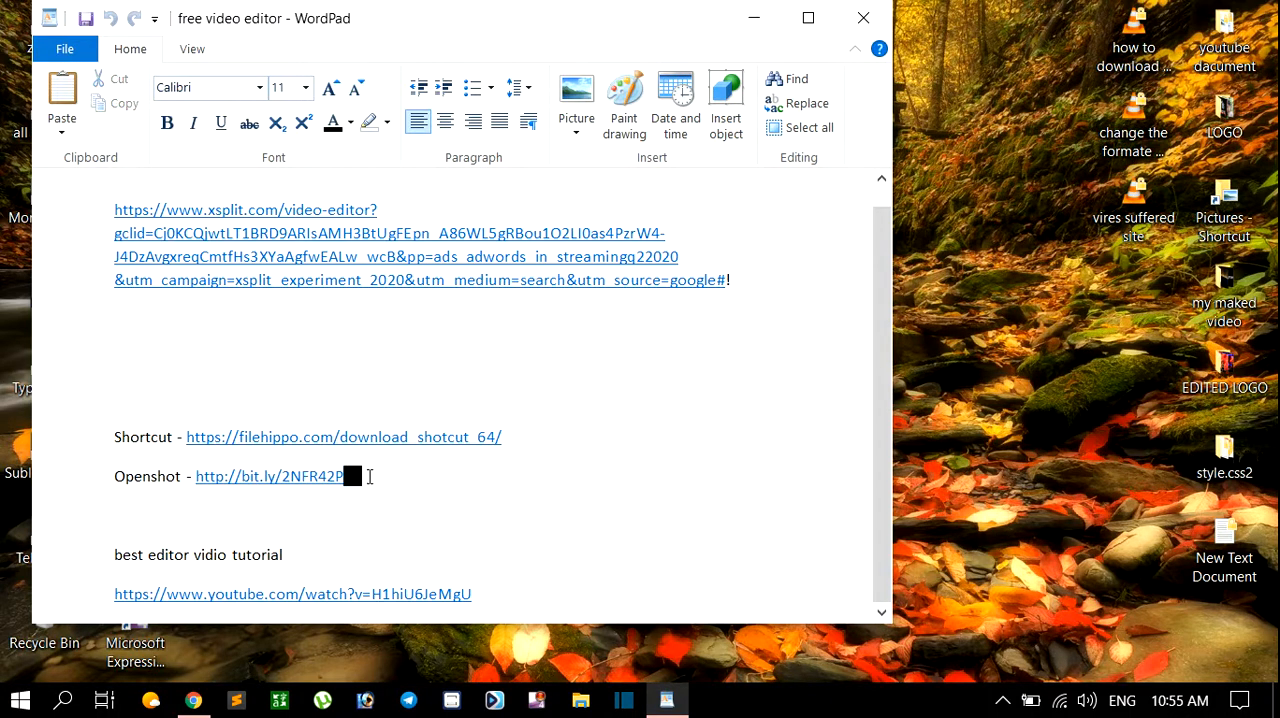
pyautogui.moveTo(407, 472)
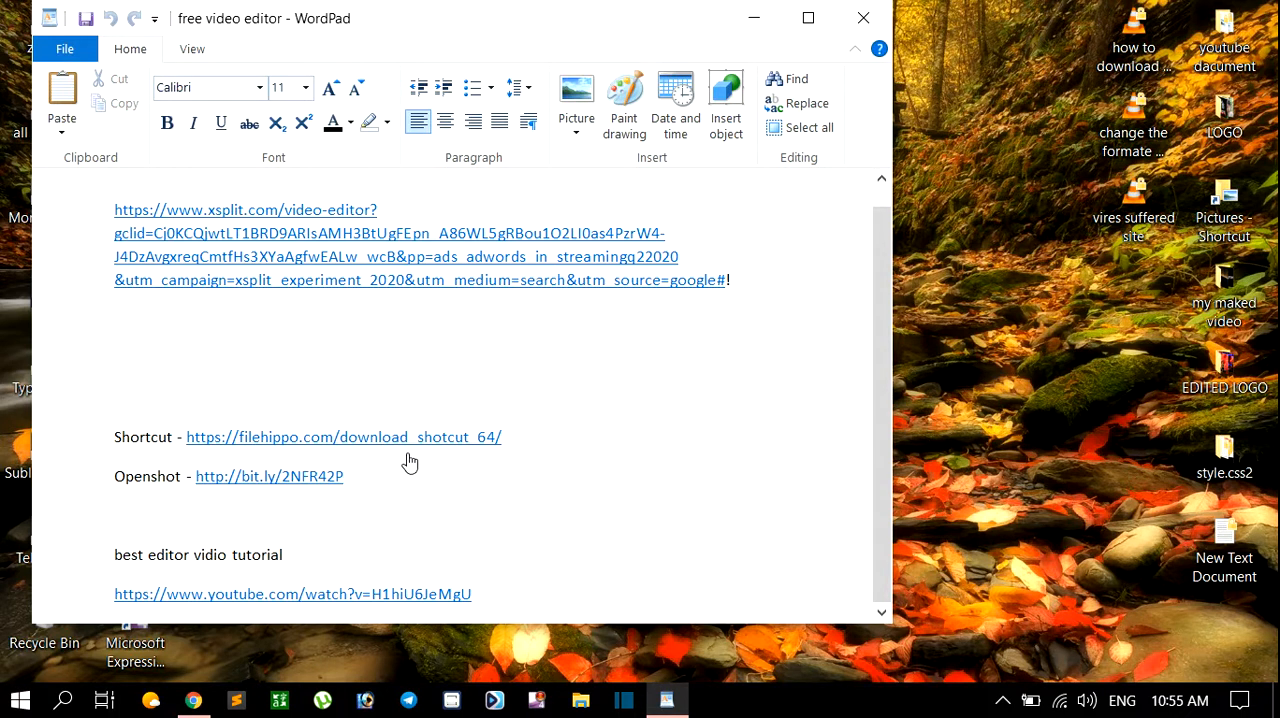
pyautogui.click(343, 437)
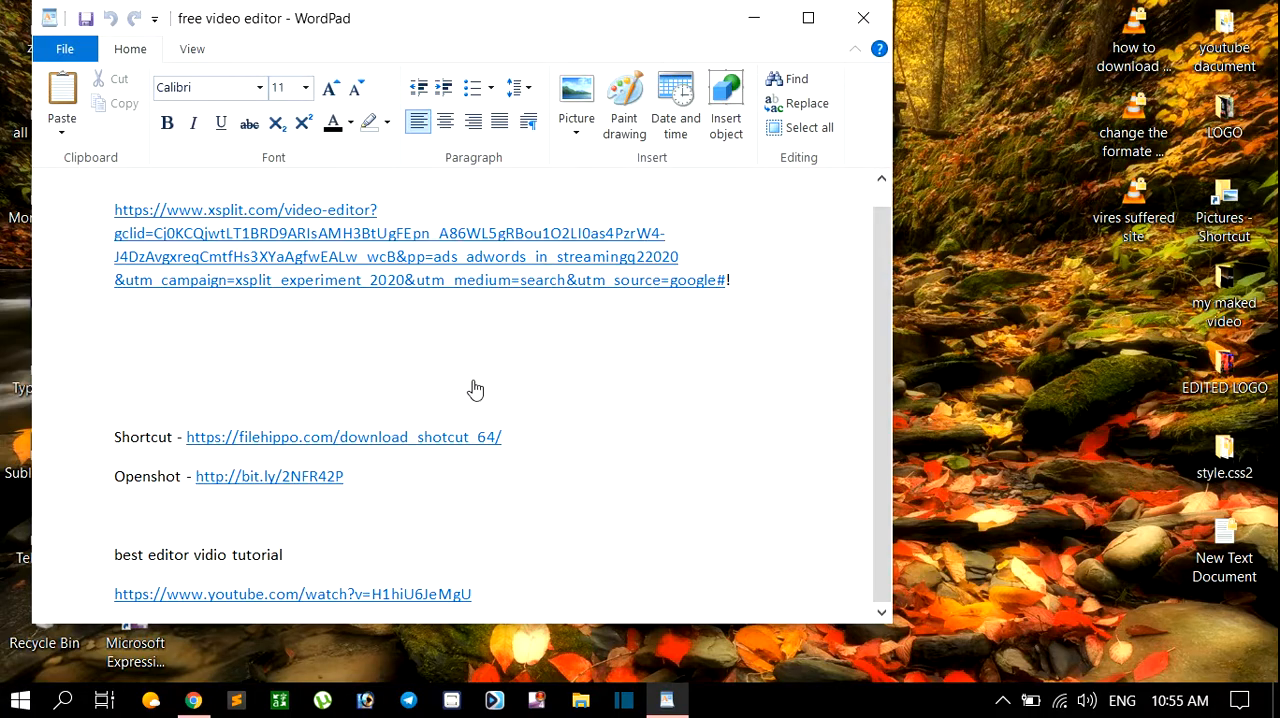
pyautogui.click(343, 437)
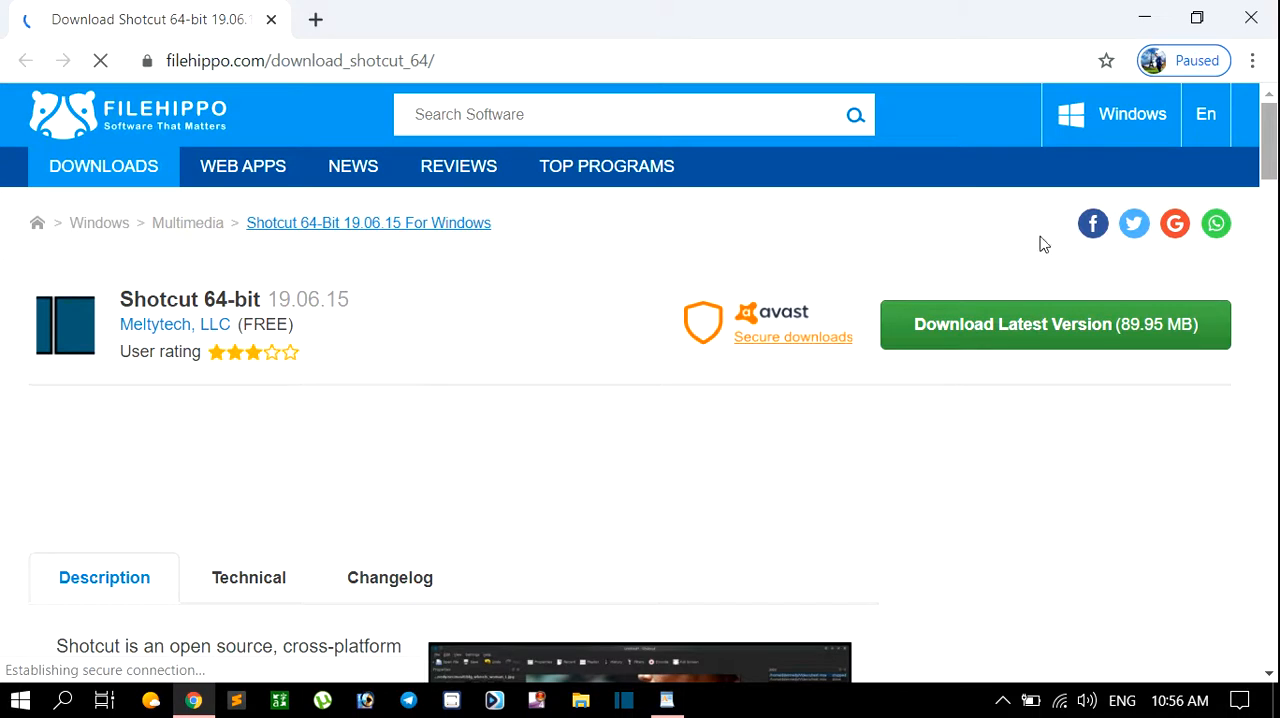
# Scroll down through the Shotcut 64-bit 19.06.15 page's description, features and comments
pyautogui.scroll(-3)
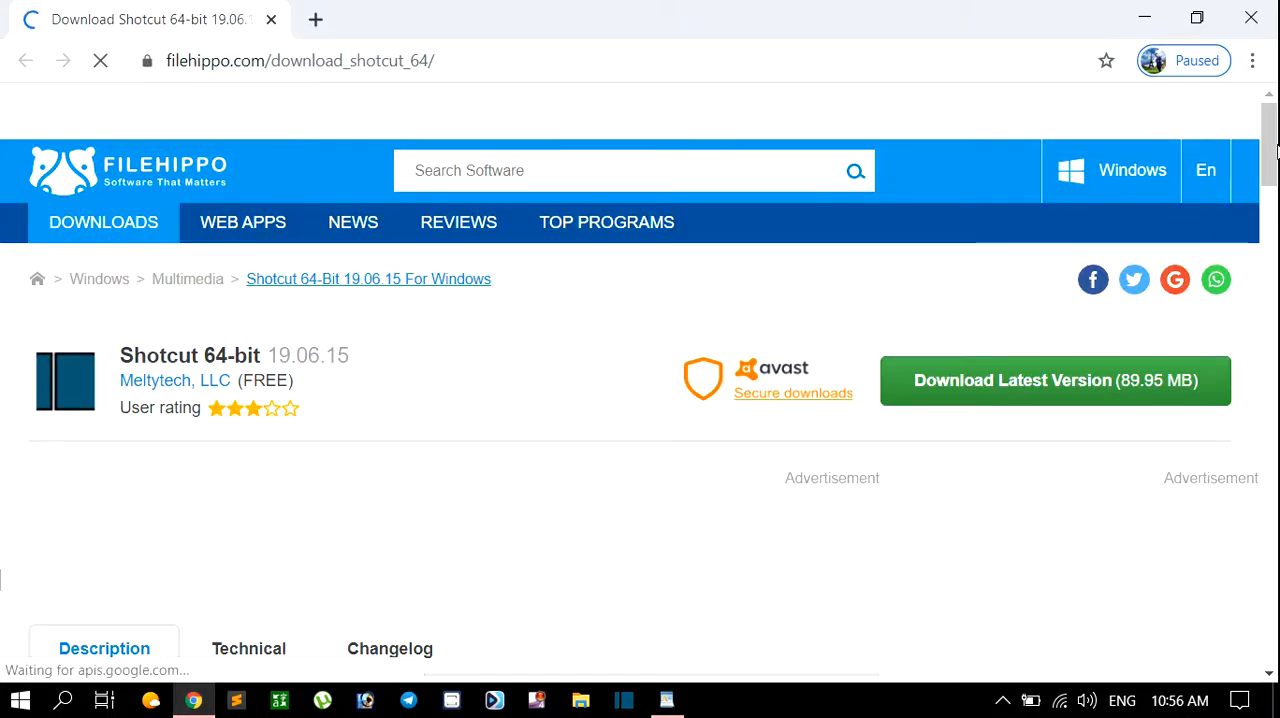
pyautogui.scroll(-3)
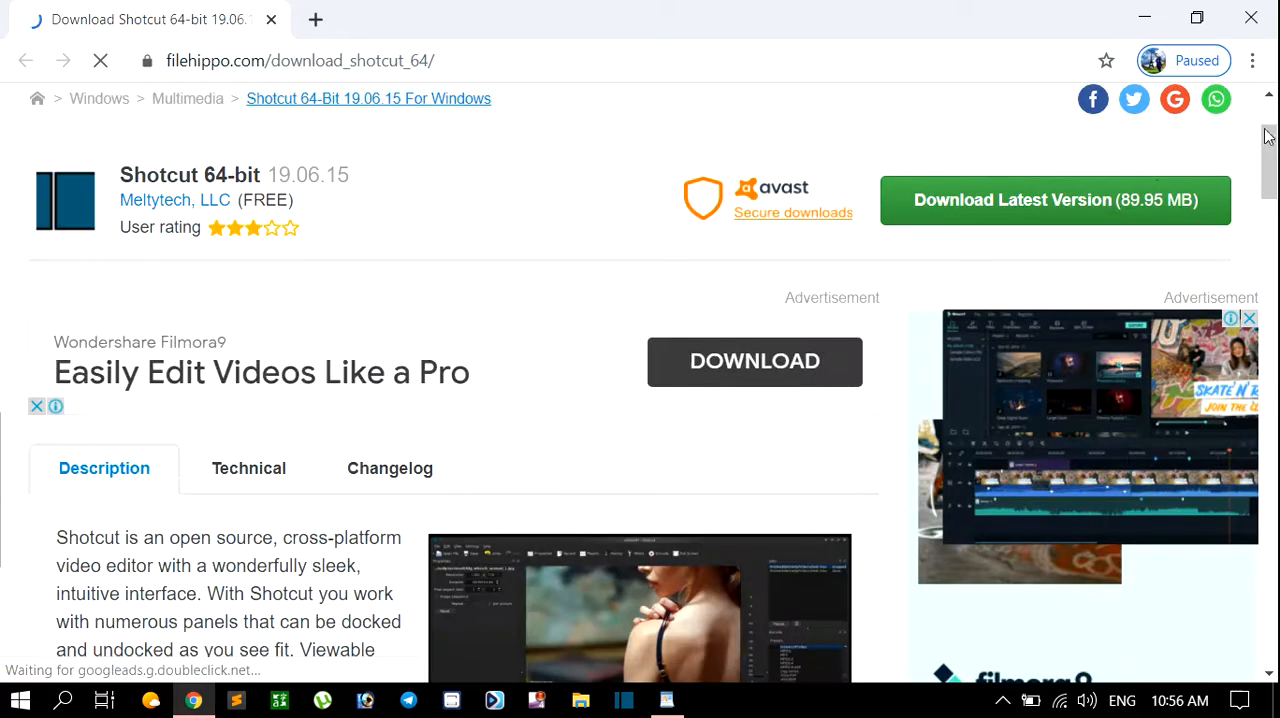
pyautogui.scroll(-3)
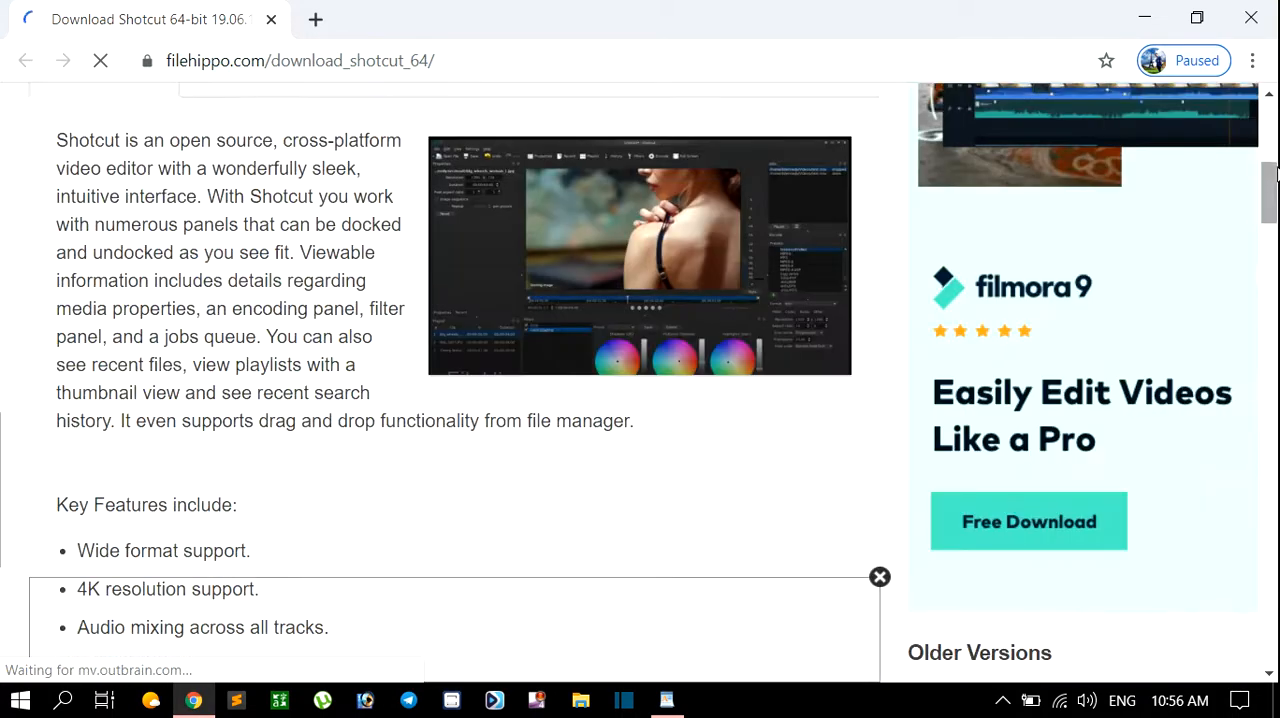
pyautogui.scroll(-3)
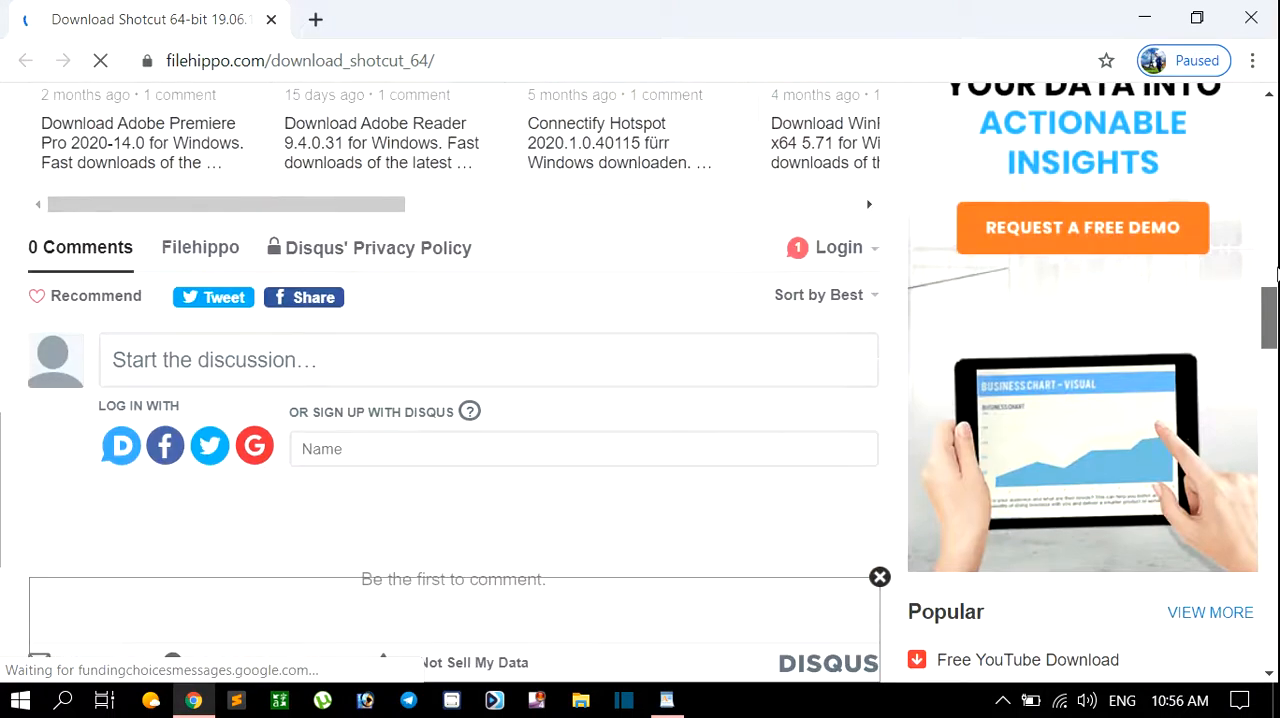
pyautogui.scroll(-3)
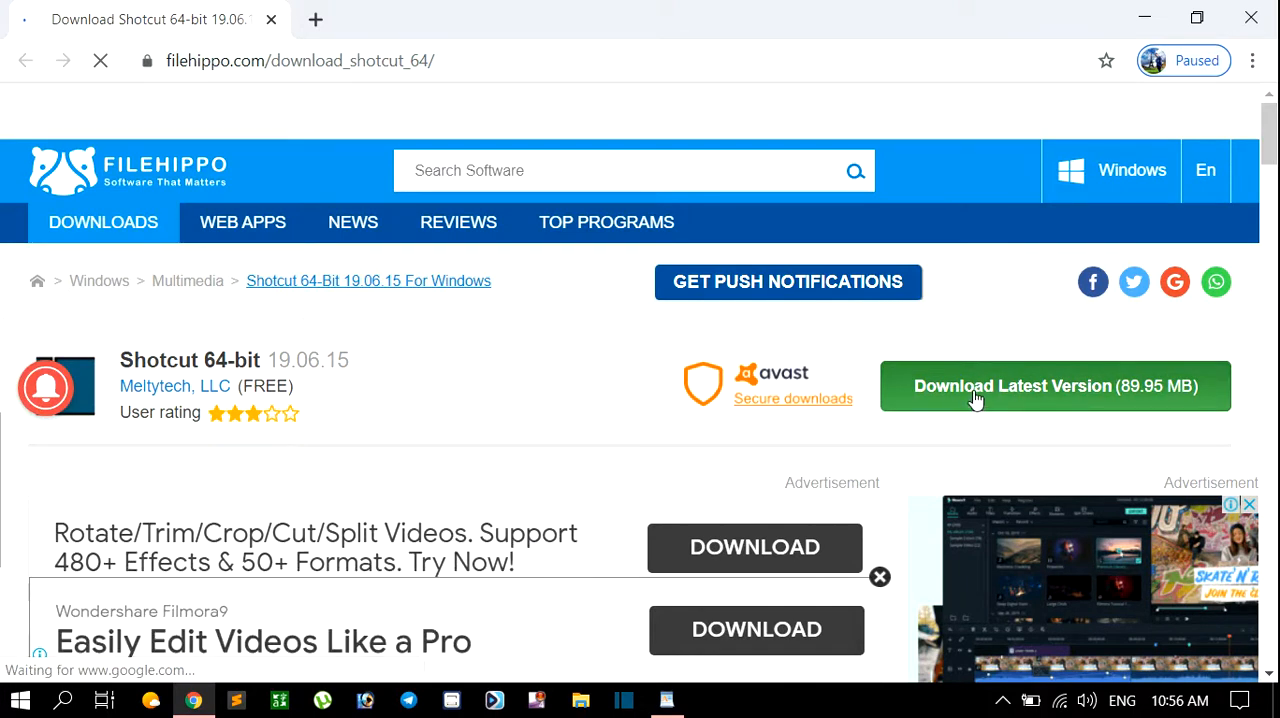
# Start the Shotcut 64-bit download, which brings up an Opera browser advertisement
pyautogui.click(1054, 385)
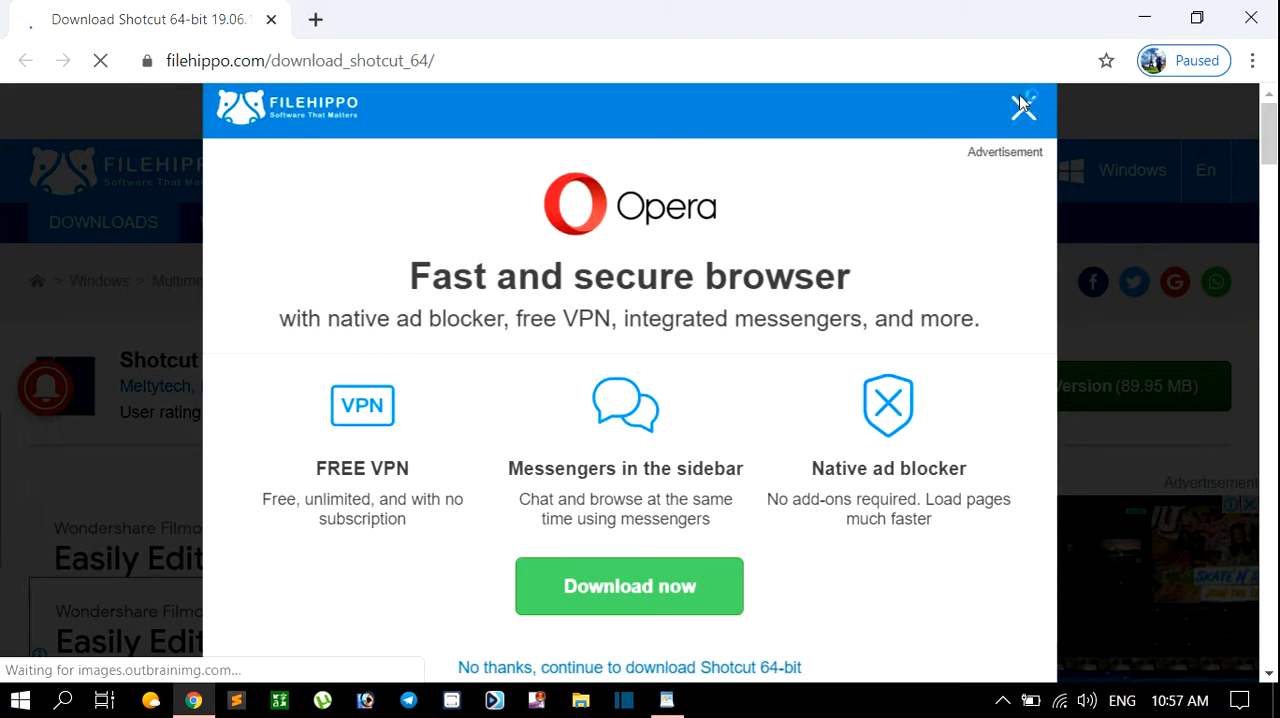
pyautogui.moveTo(1098, 126)
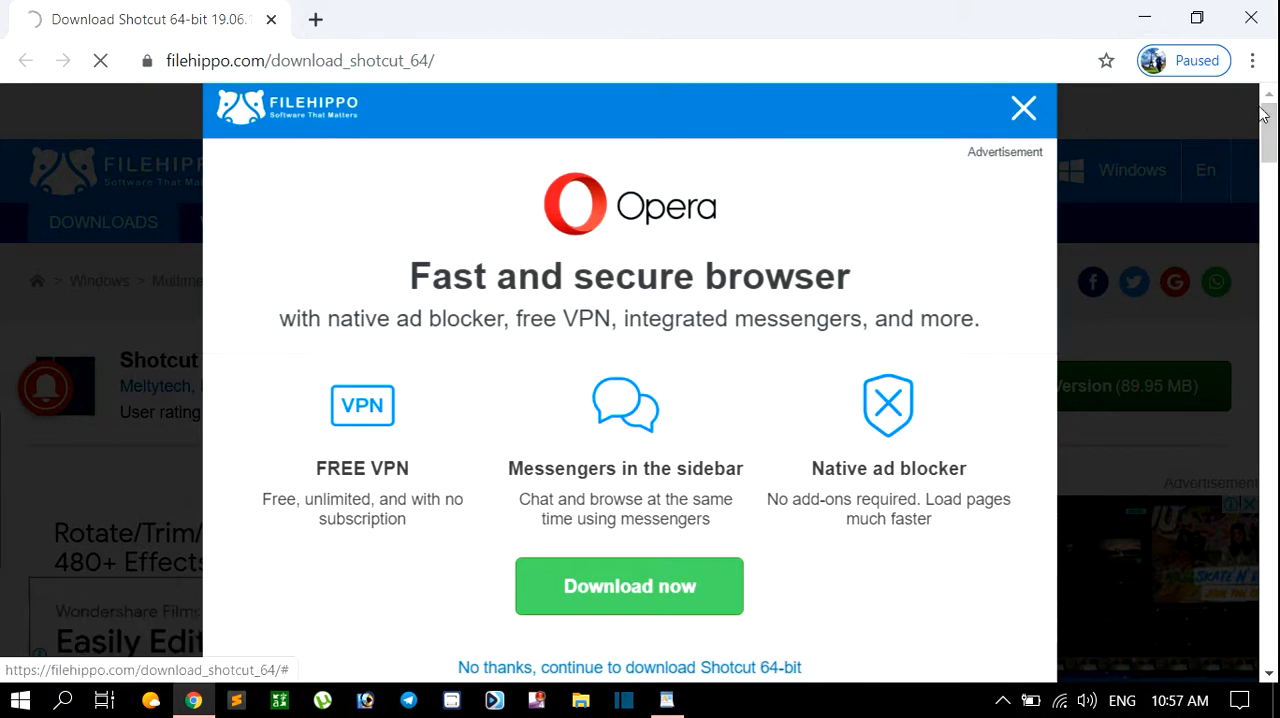
pyautogui.moveTo(1106, 61)
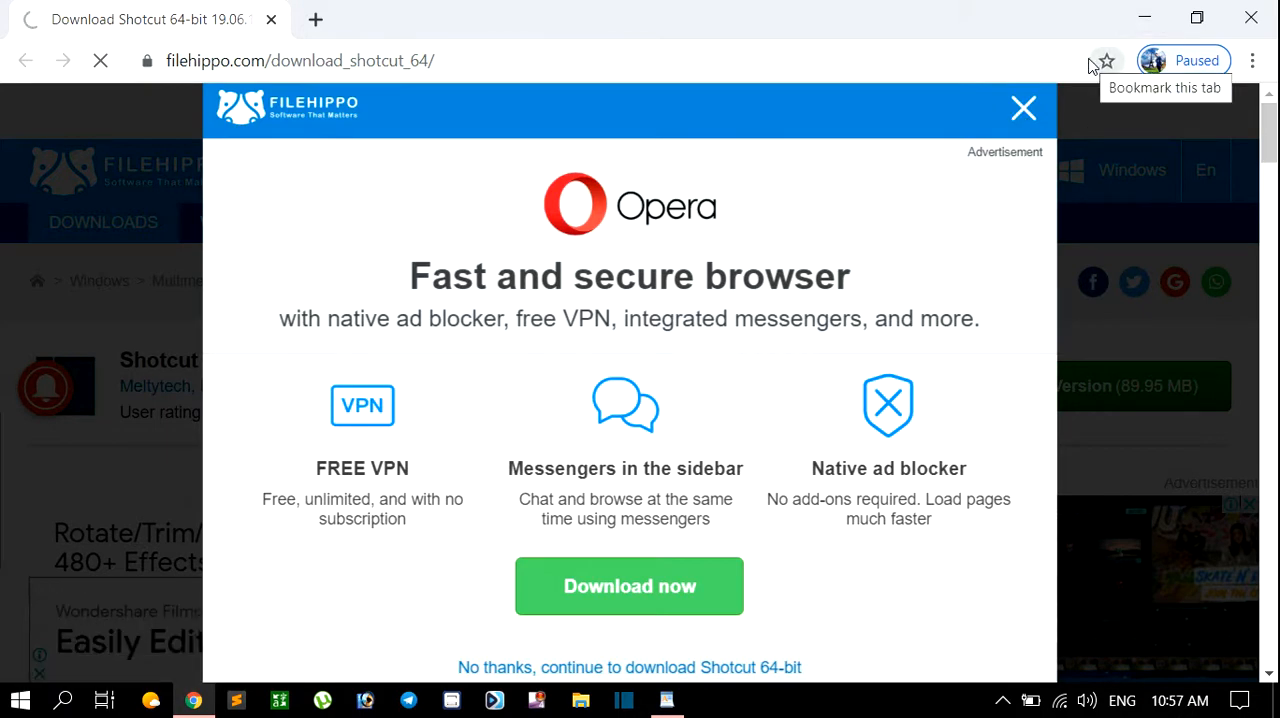
pyautogui.moveTo(1024, 107)
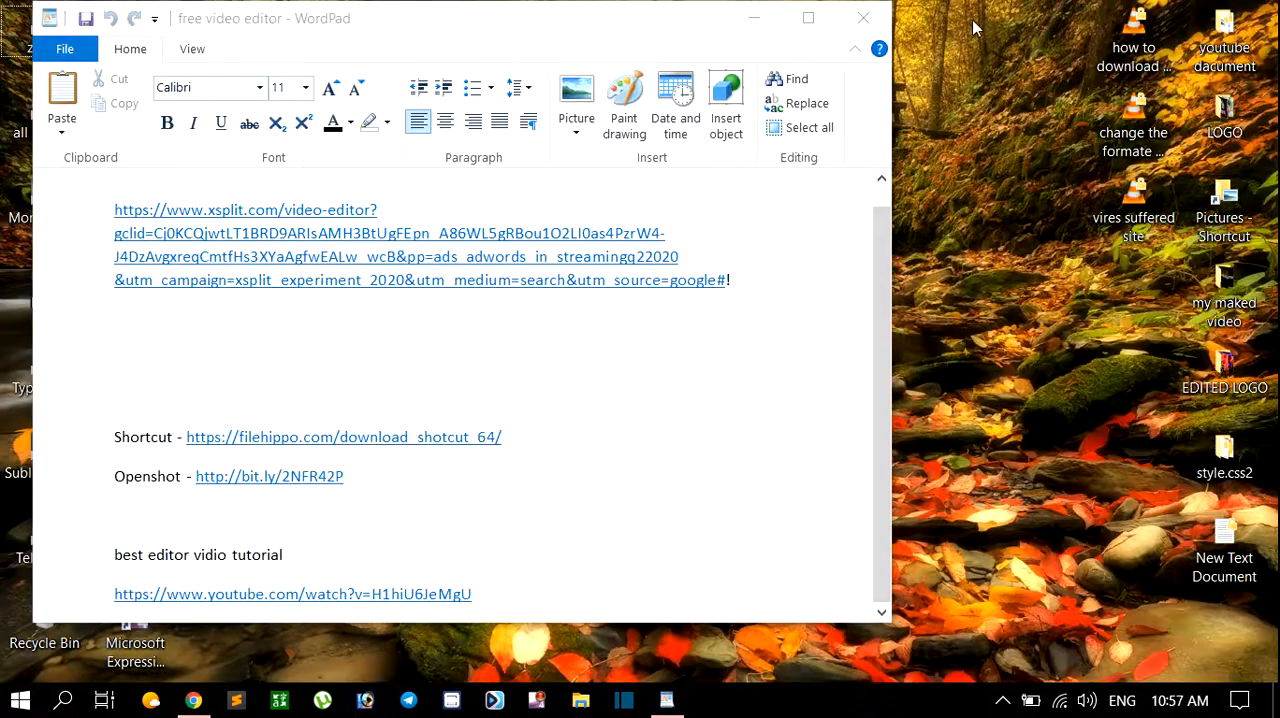
pyautogui.moveTo(993, 168)
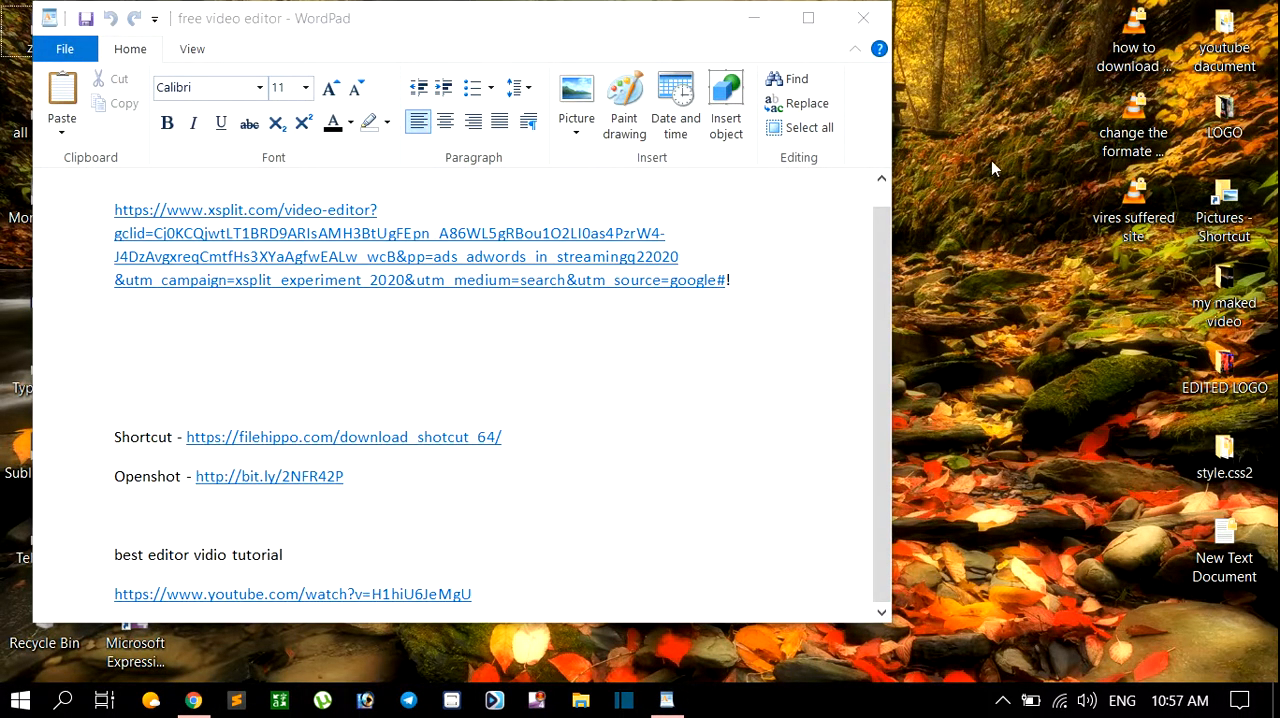
# Switch to the WordPad 'free video editor' notes with the saved Shotcut and Openshot links
pyautogui.click(343, 437)
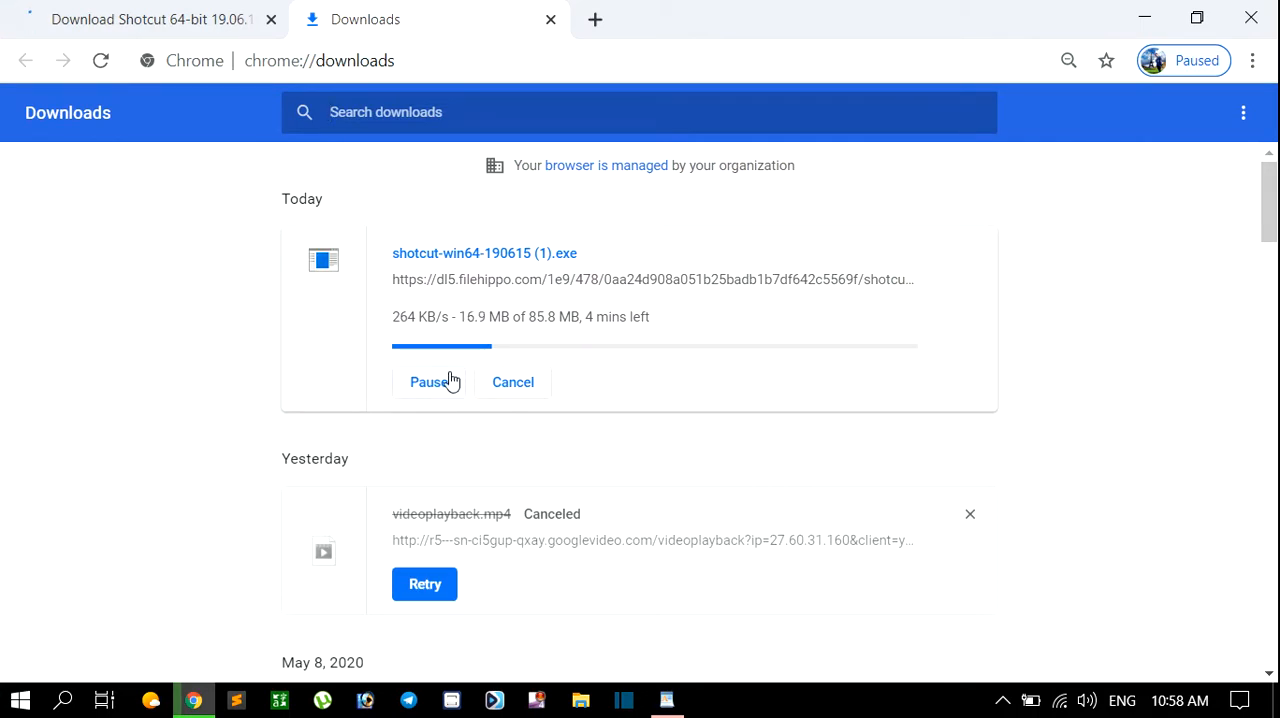
# Pause, cancel and remove the duplicate shotcut-win64 download, then launch Shotcut
pyautogui.click(428, 382)
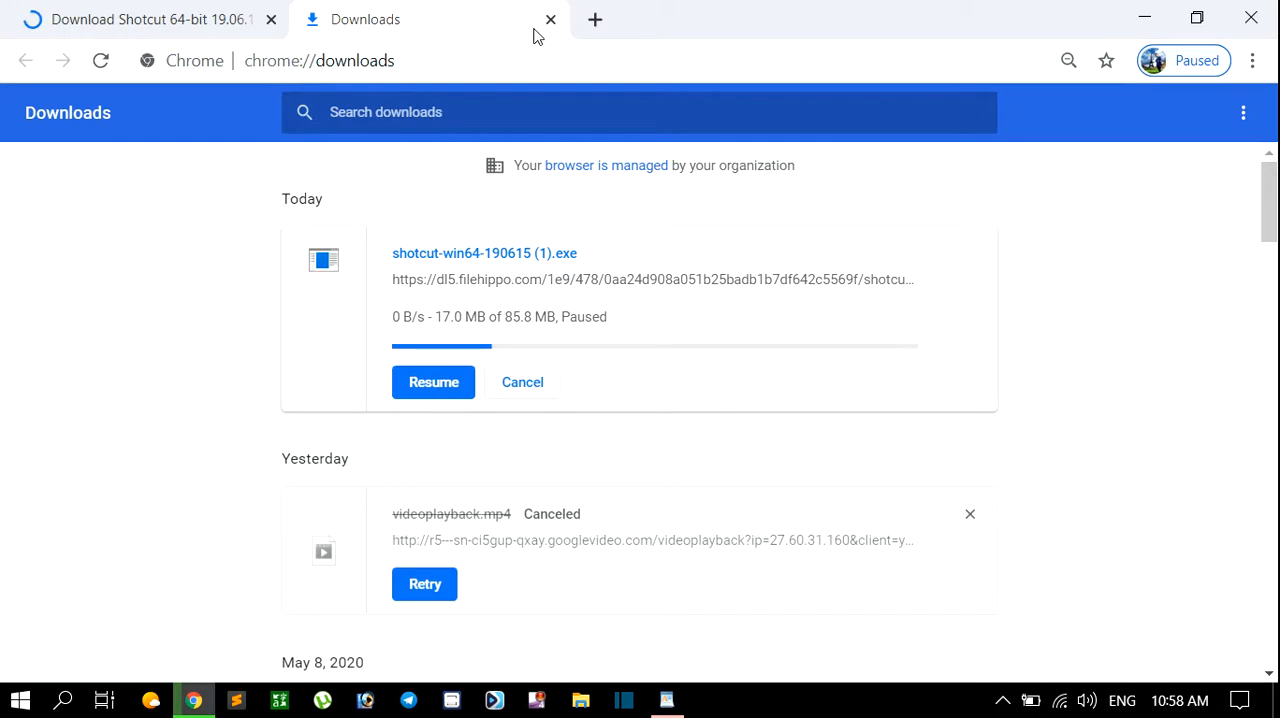
pyautogui.click(522, 382)
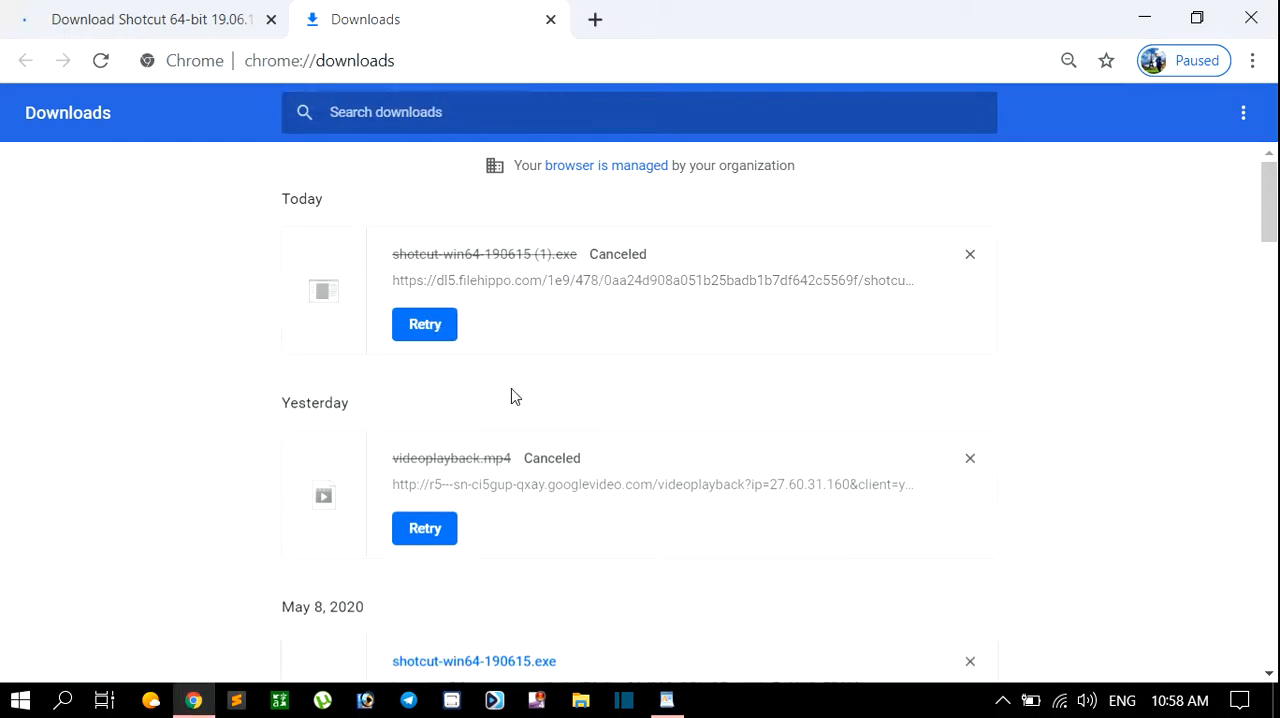
pyautogui.click(969, 253)
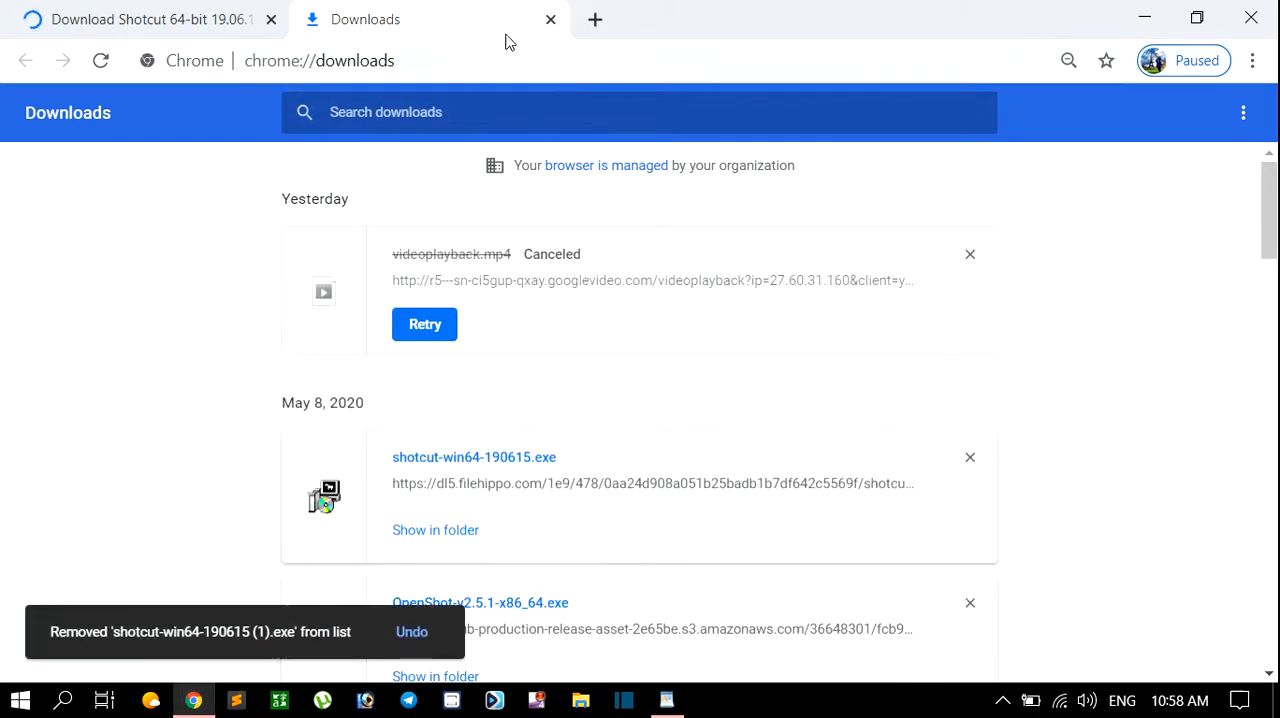
pyautogui.click(665, 699)
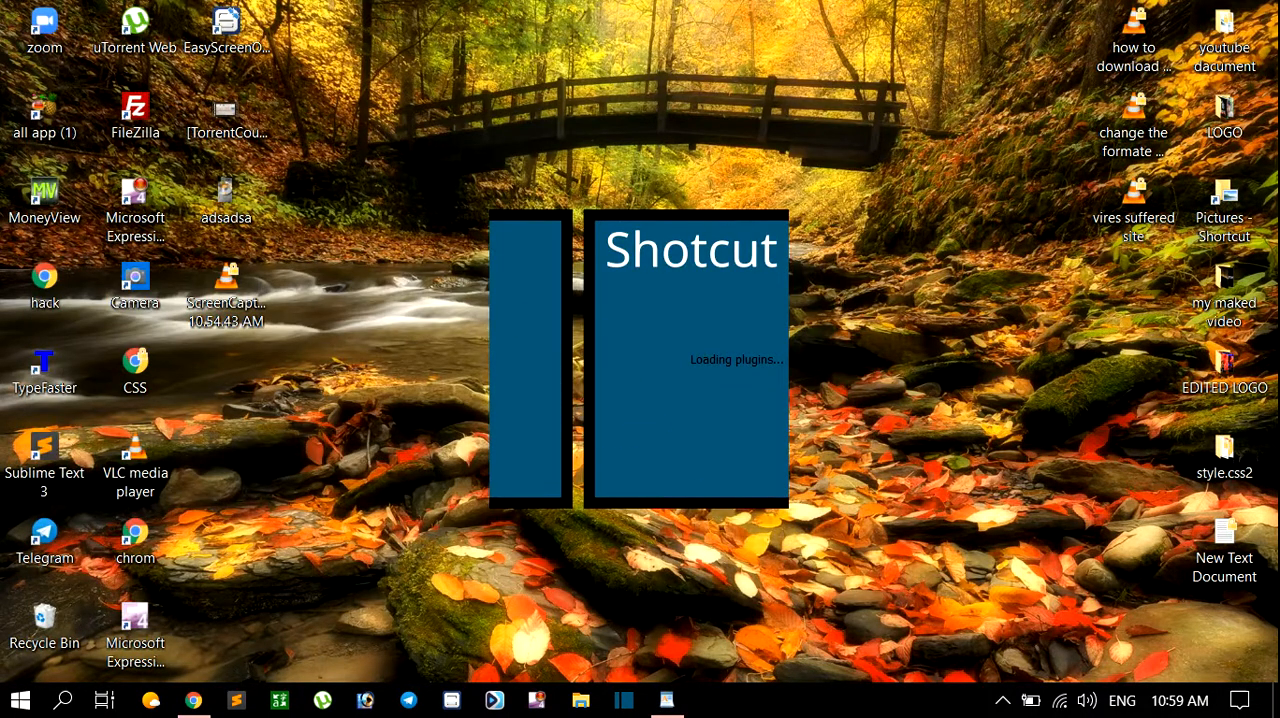
pyautogui.moveTo(667, 699)
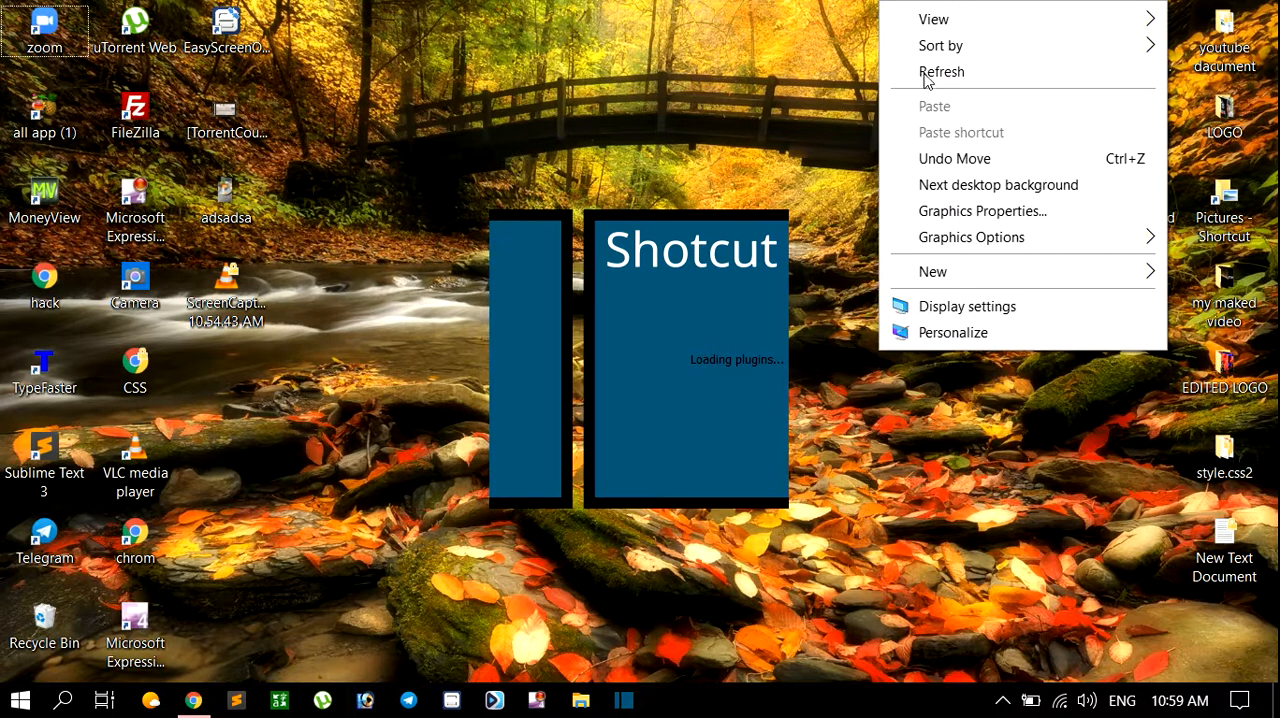
# Refresh the desktop twice while Shotcut loads, then bring up Shotcut's main window
pyautogui.click(941, 71)
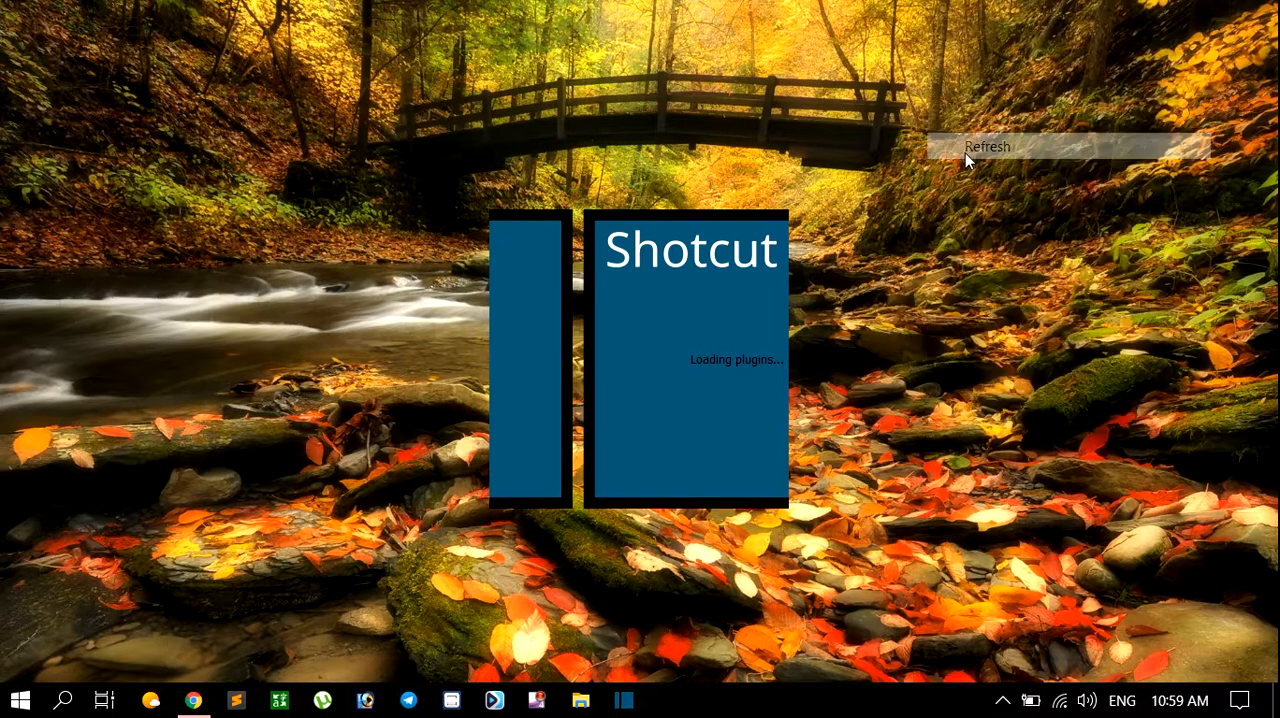
pyautogui.click(987, 146)
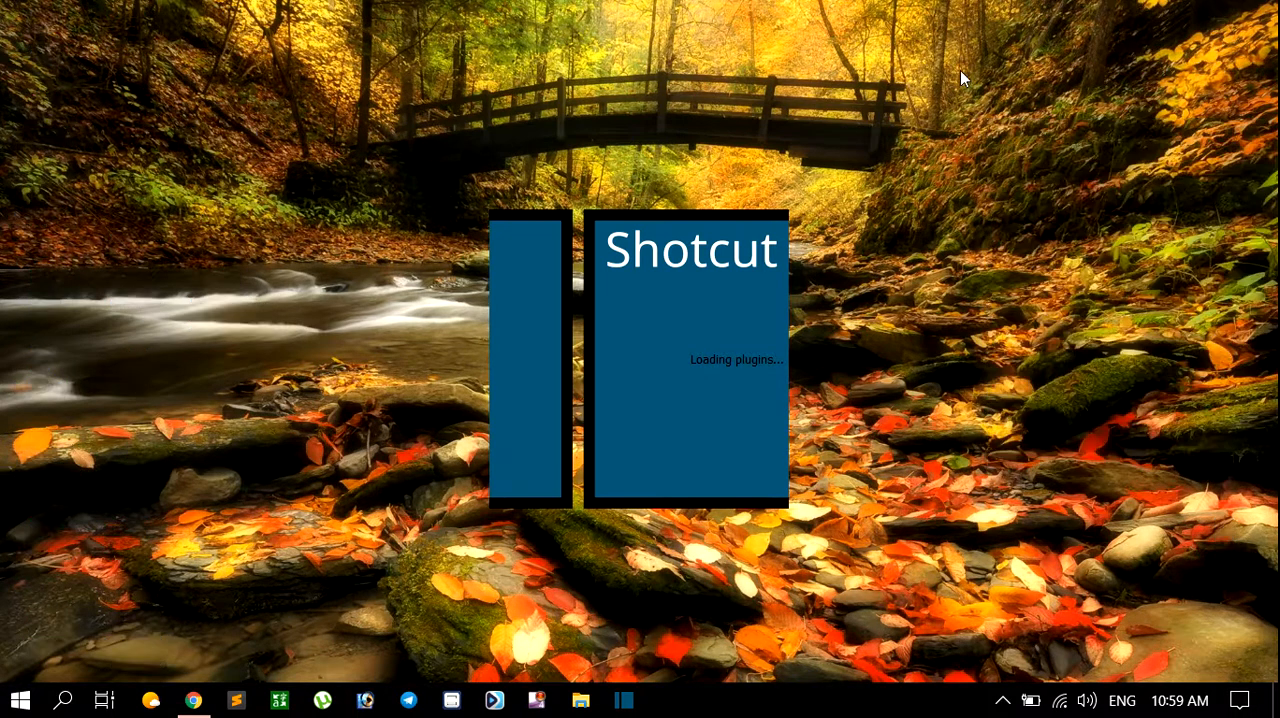
pyautogui.moveTo(988, 152)
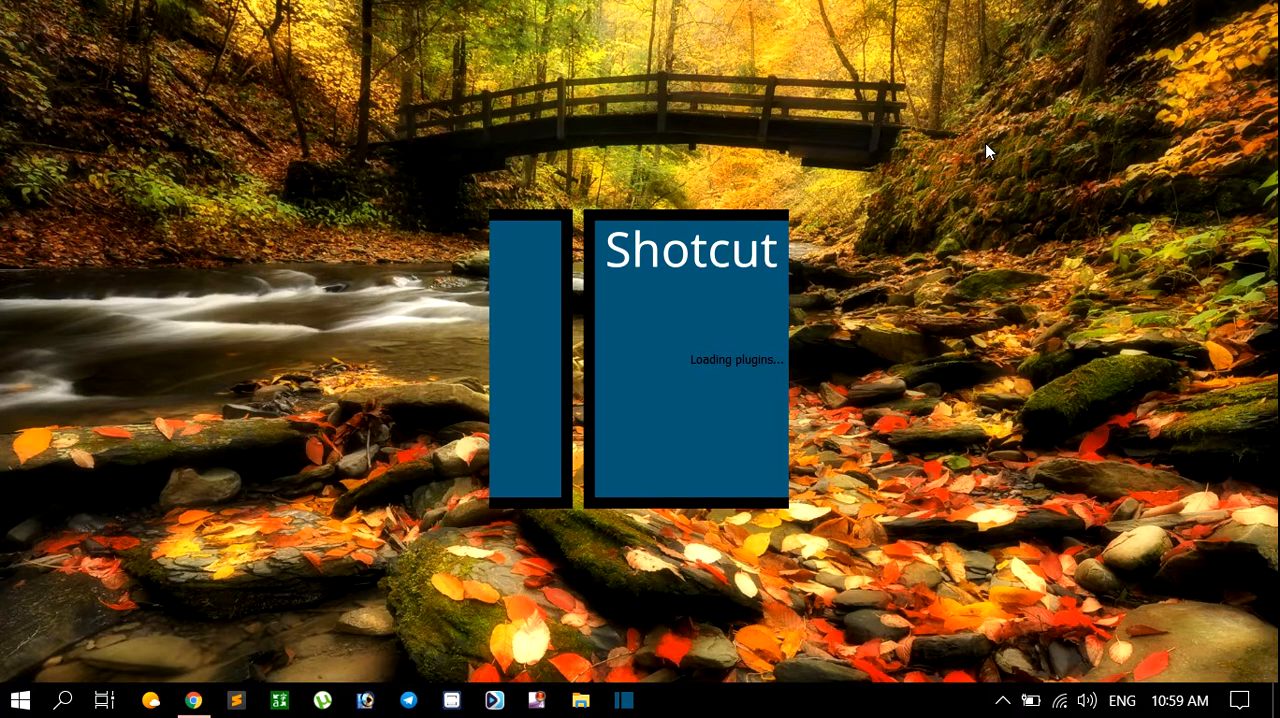
pyautogui.rightClick(988, 152)
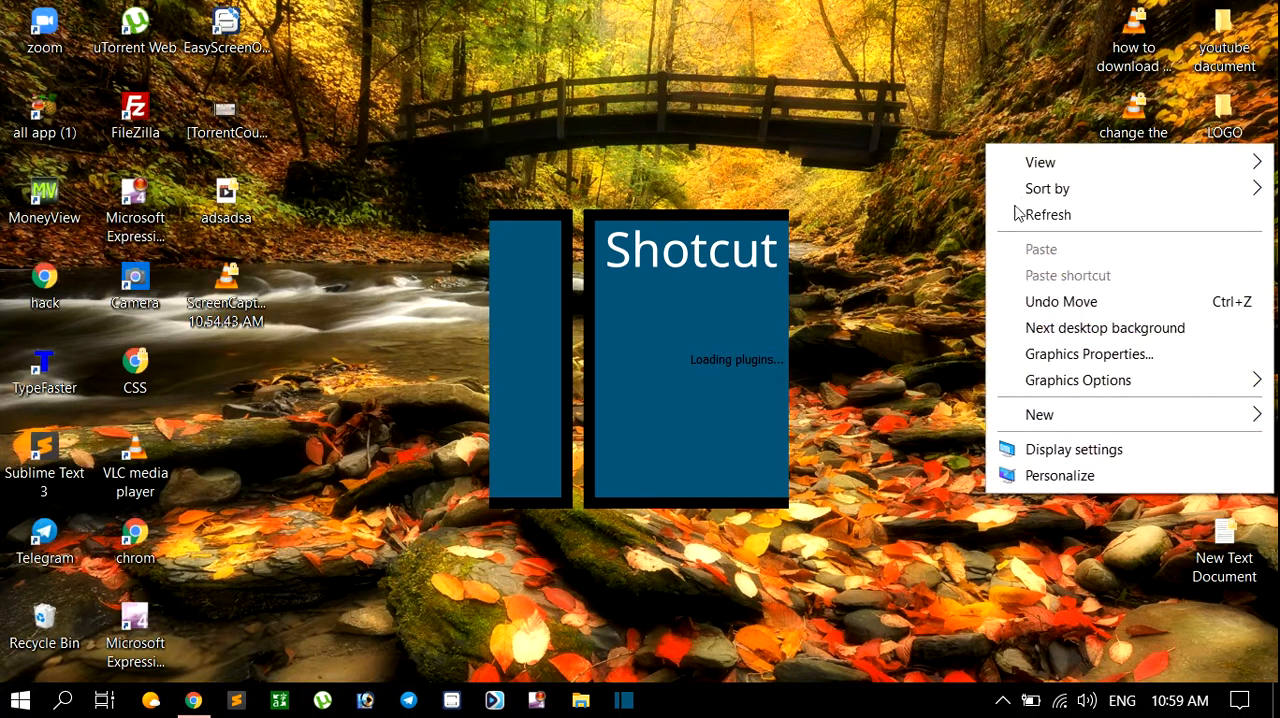
pyautogui.click(1048, 214)
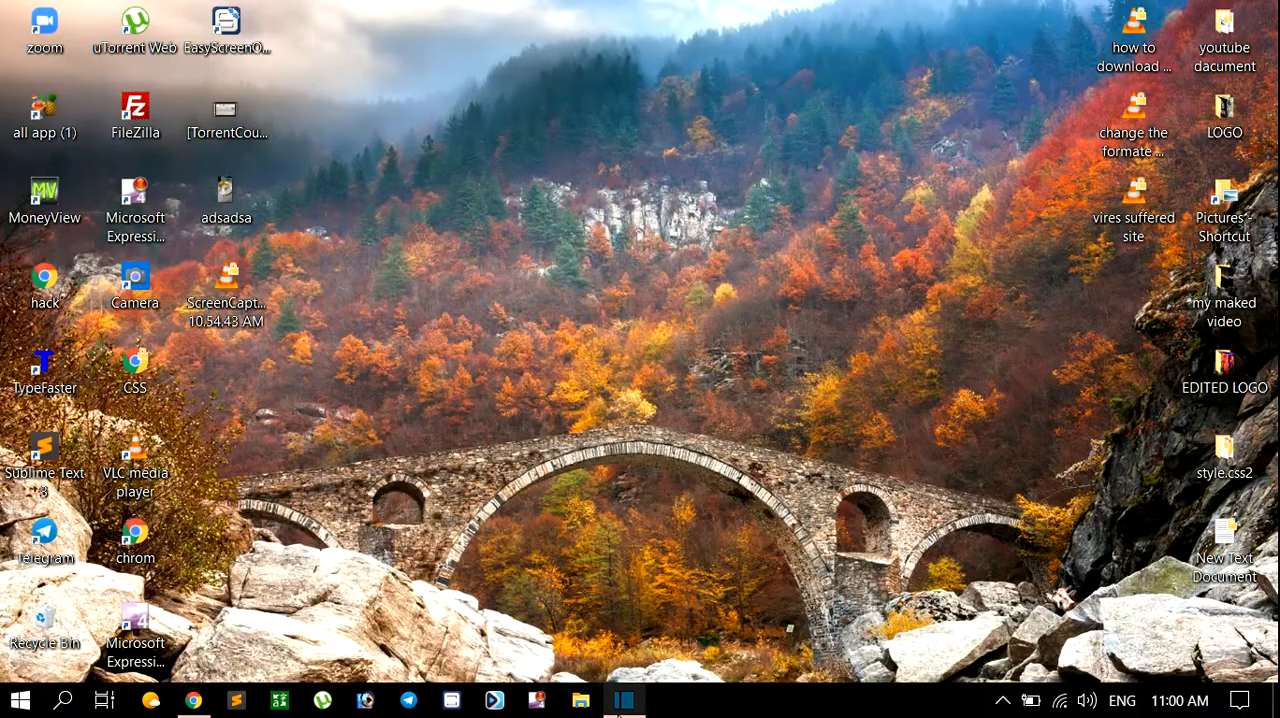
pyautogui.click(623, 700)
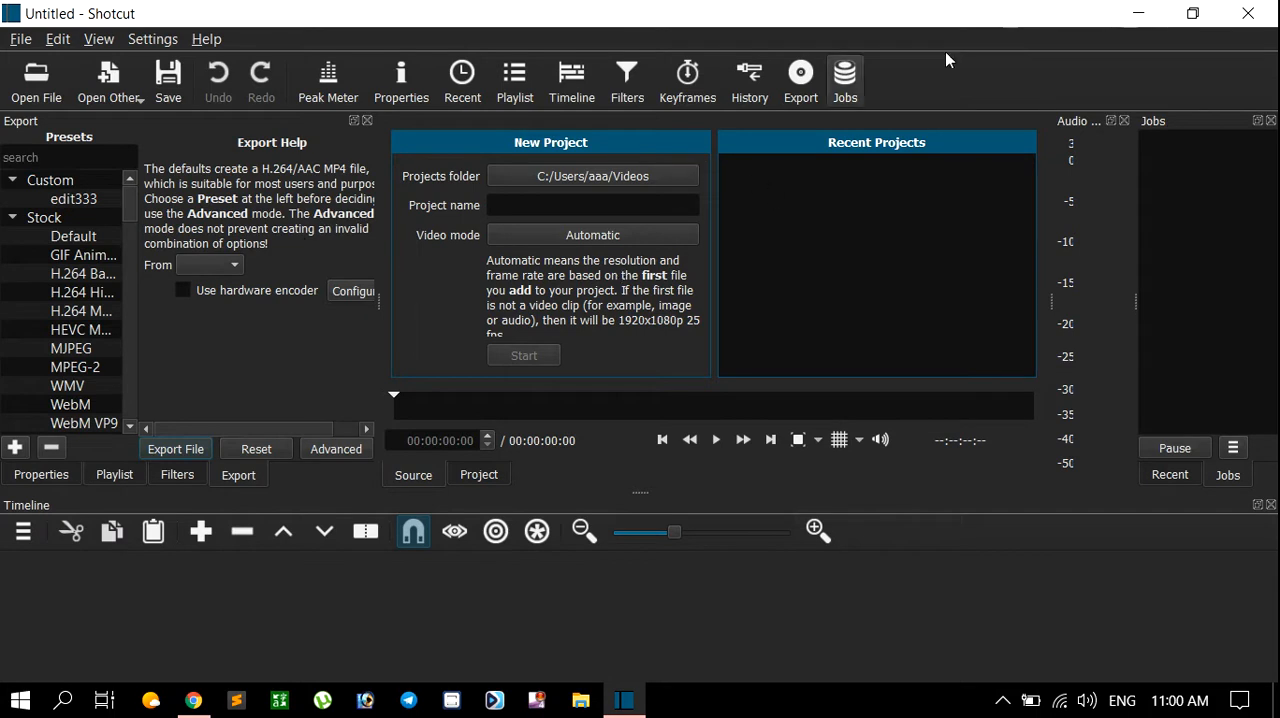
pyautogui.moveTo(318, 190)
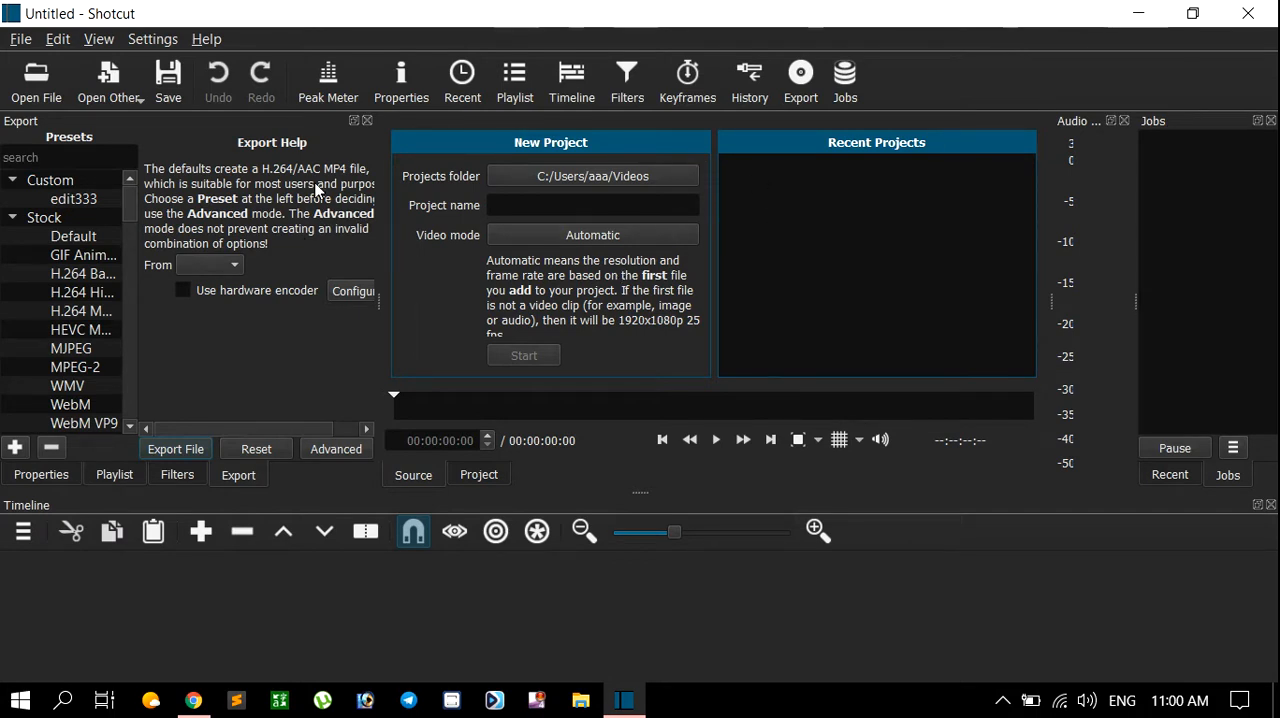
pyautogui.moveTo(127, 230)
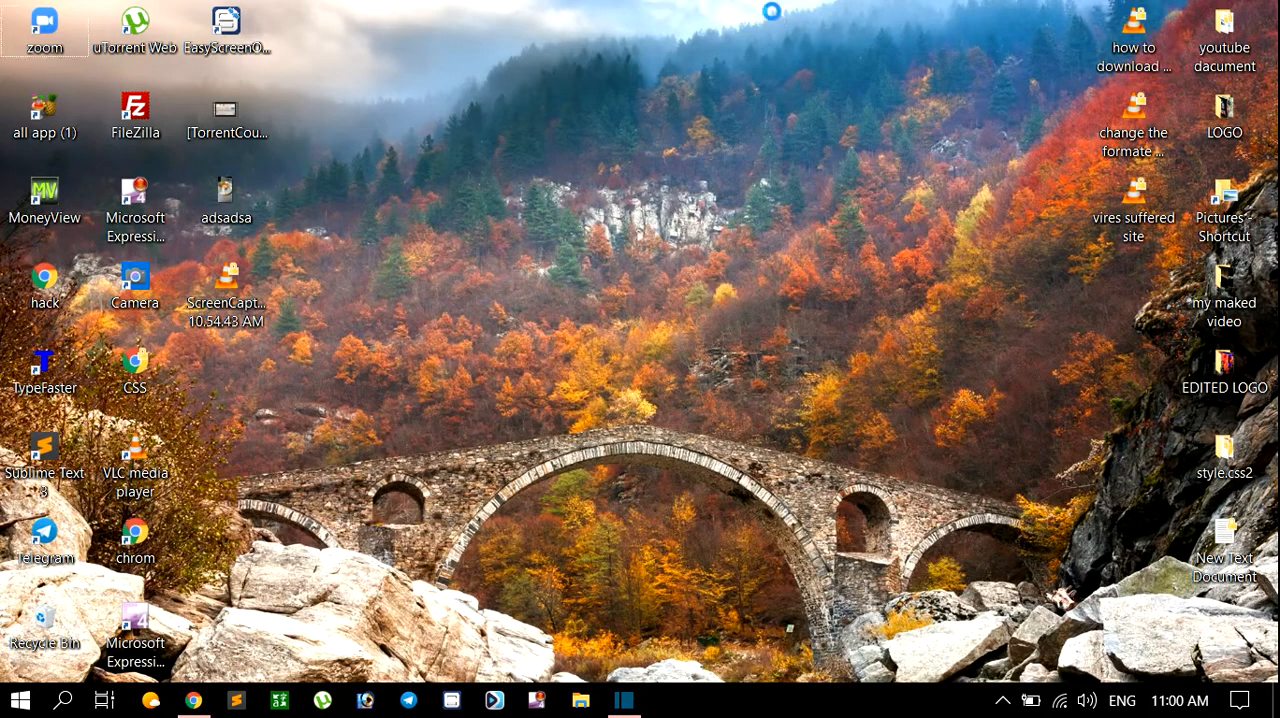
pyautogui.rightClick(850, 150)
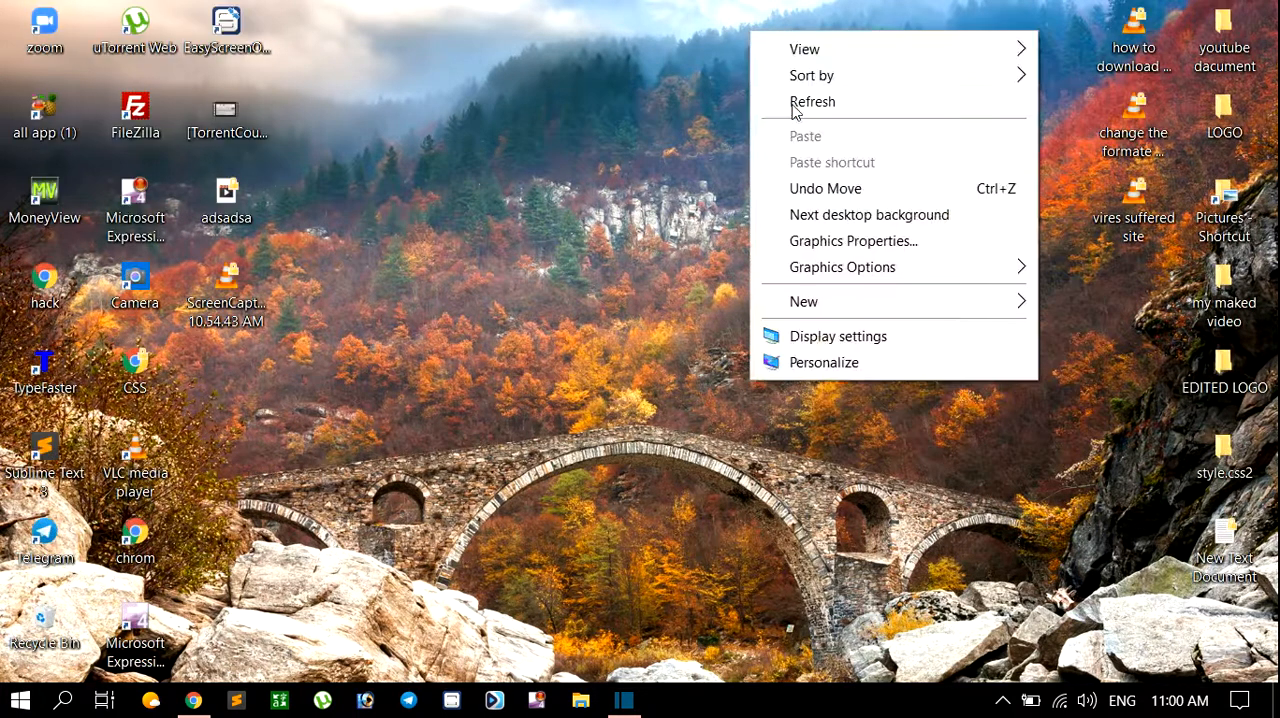
pyautogui.click(813, 101)
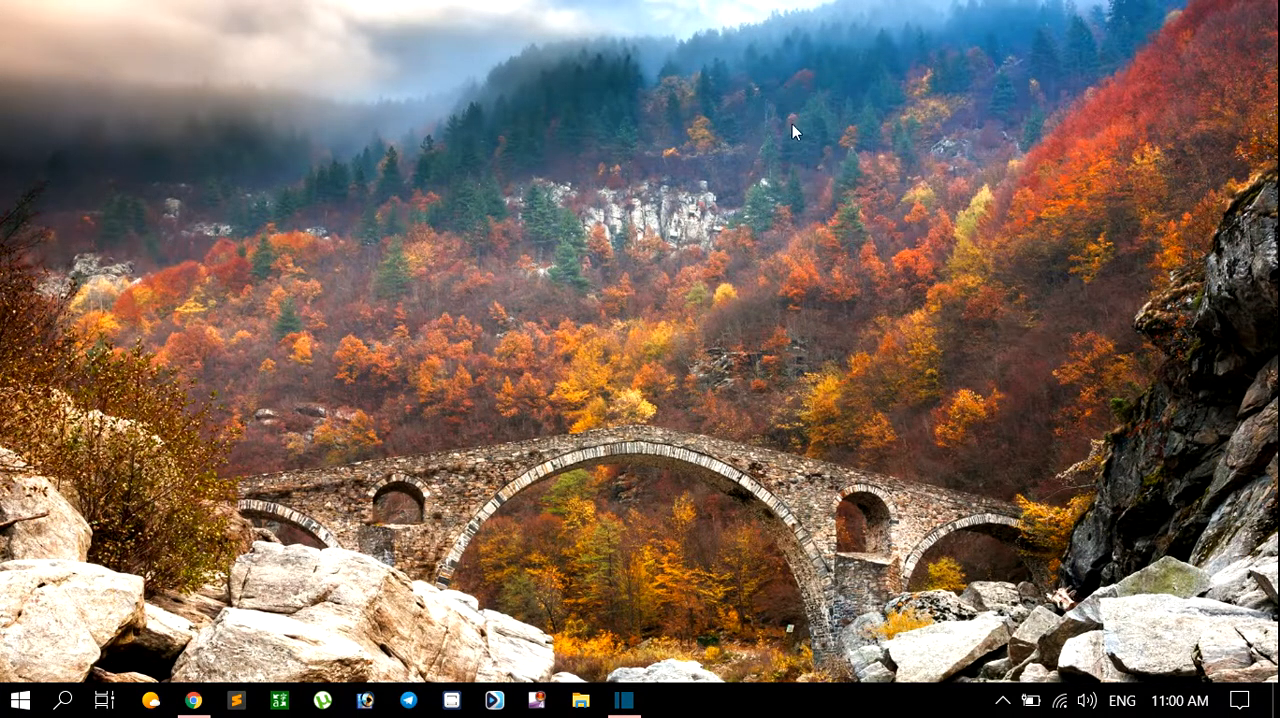
pyautogui.moveTo(740, 73)
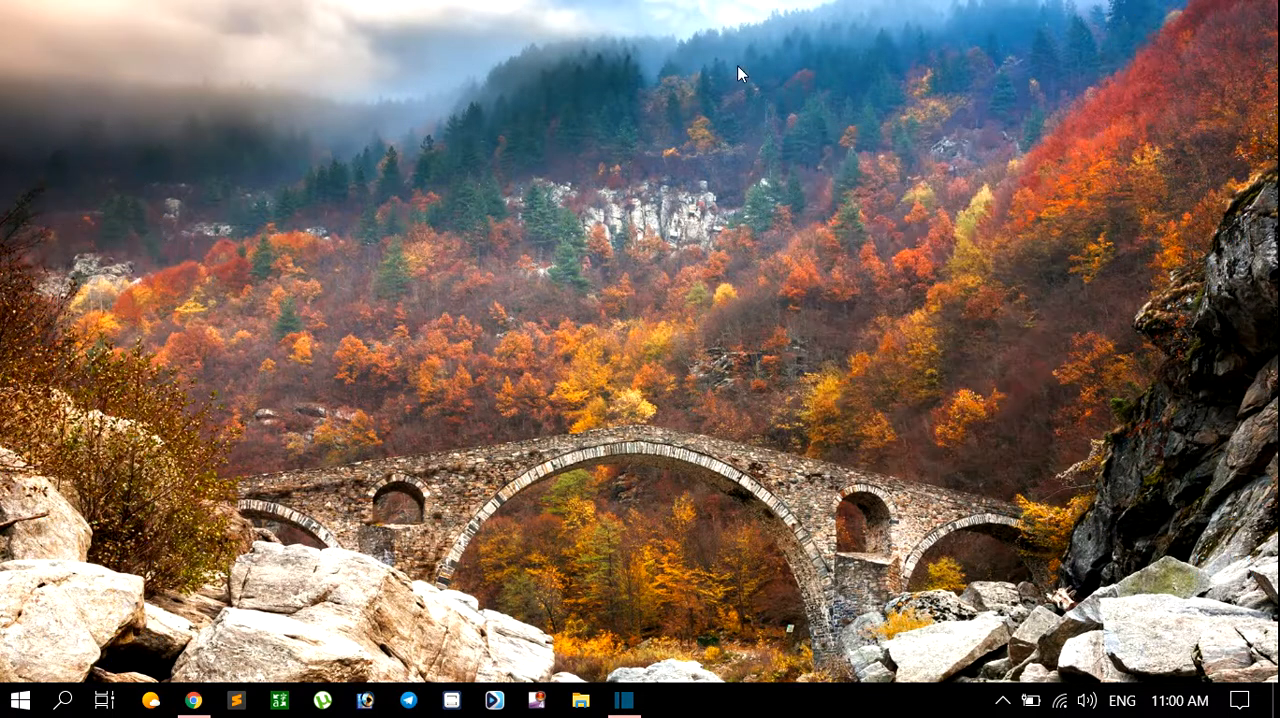
pyautogui.rightClick(740, 73)
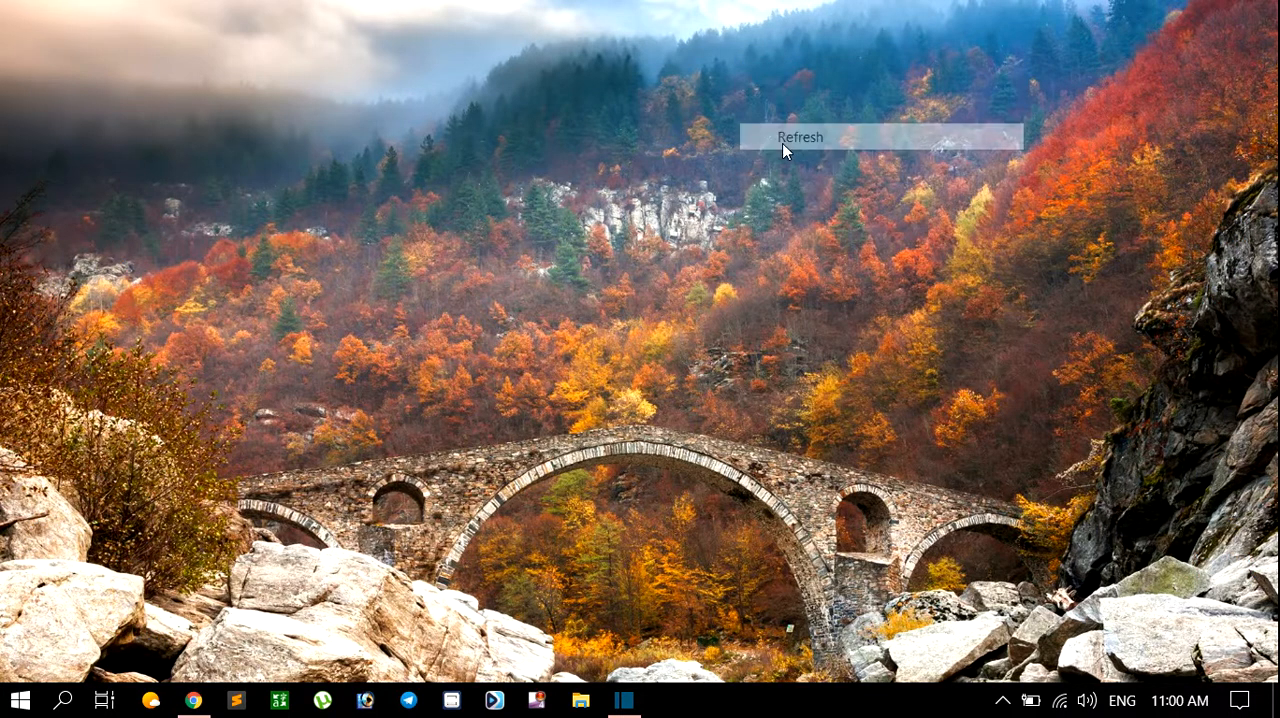
pyautogui.click(800, 137)
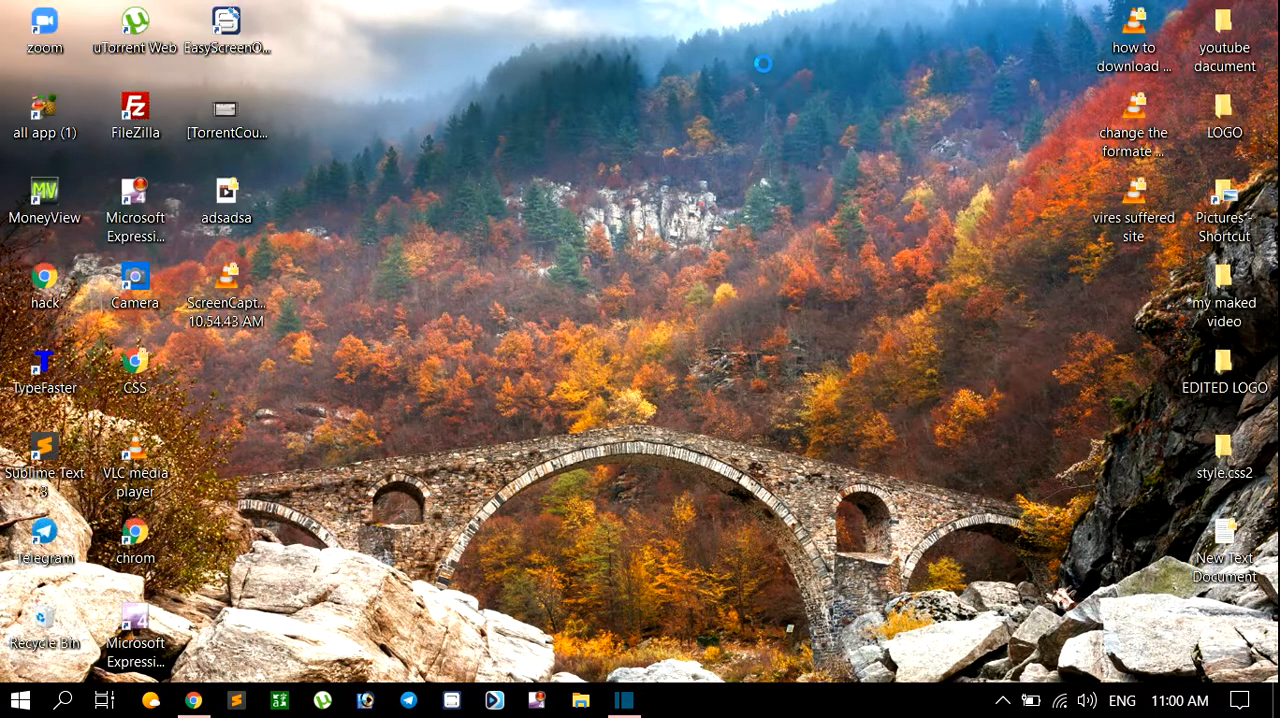
pyautogui.rightClick(900, 135)
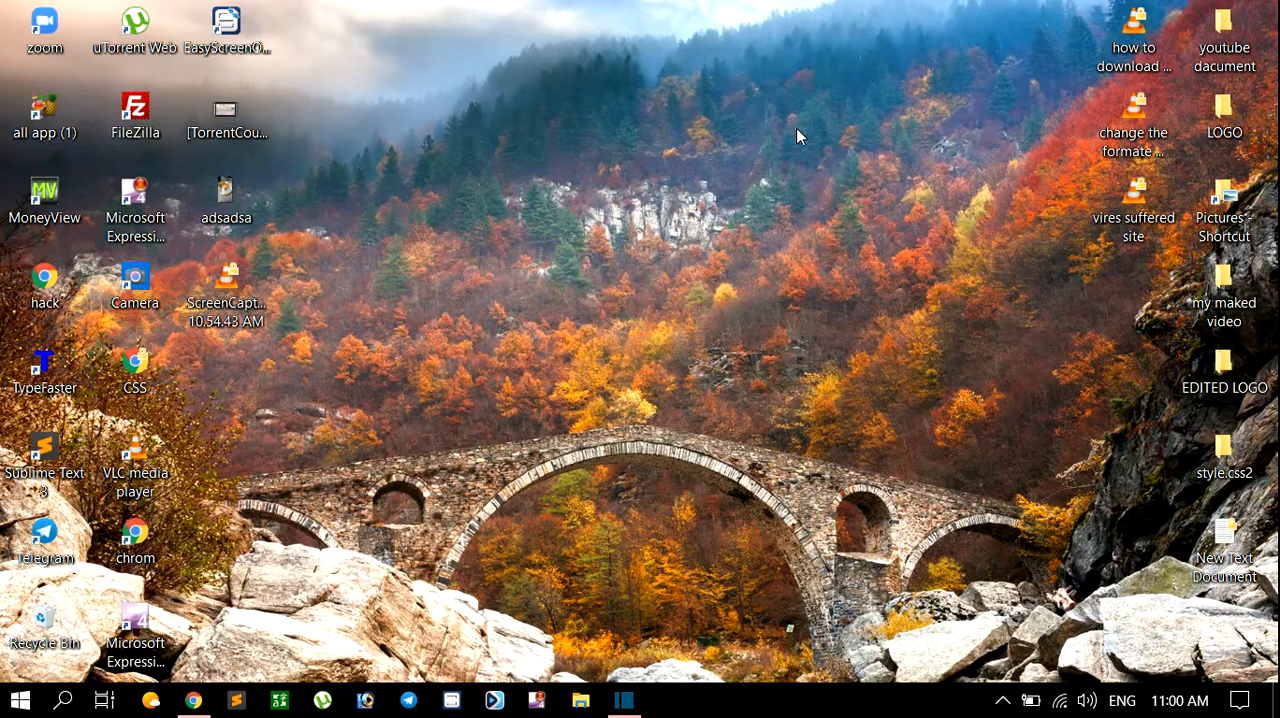
pyautogui.moveTo(785, 121)
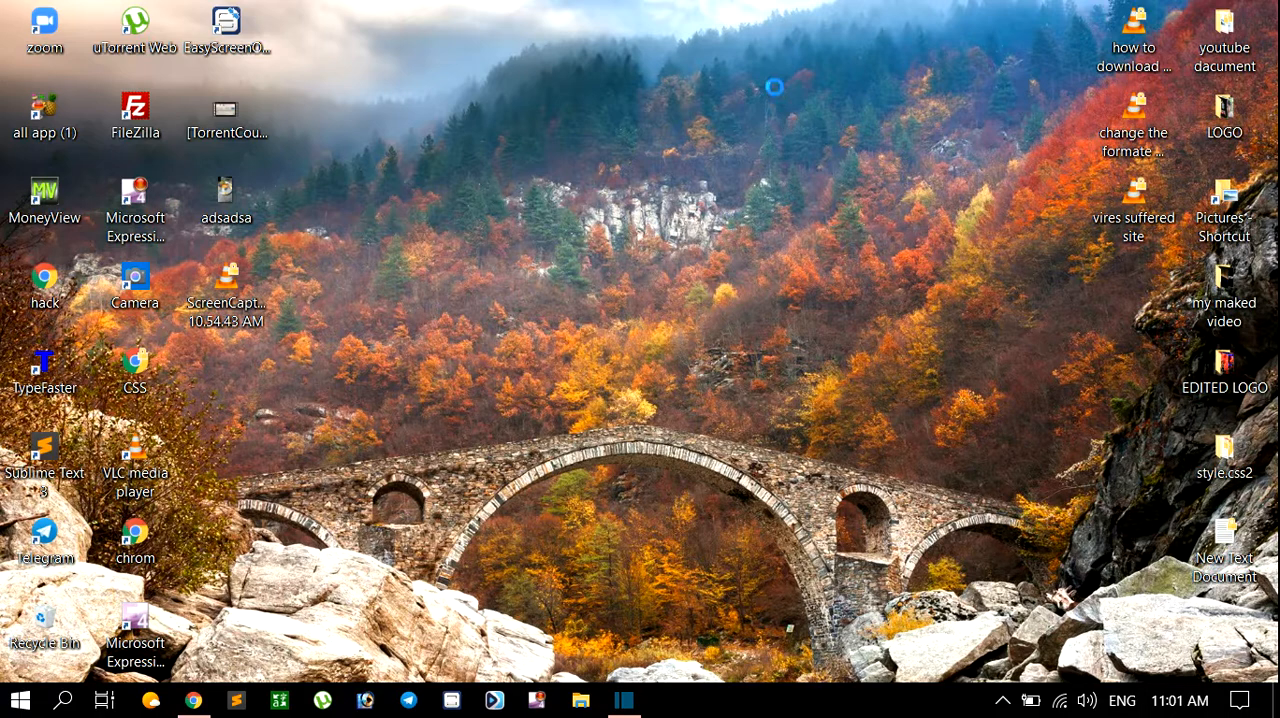
pyautogui.moveTo(817, 171)
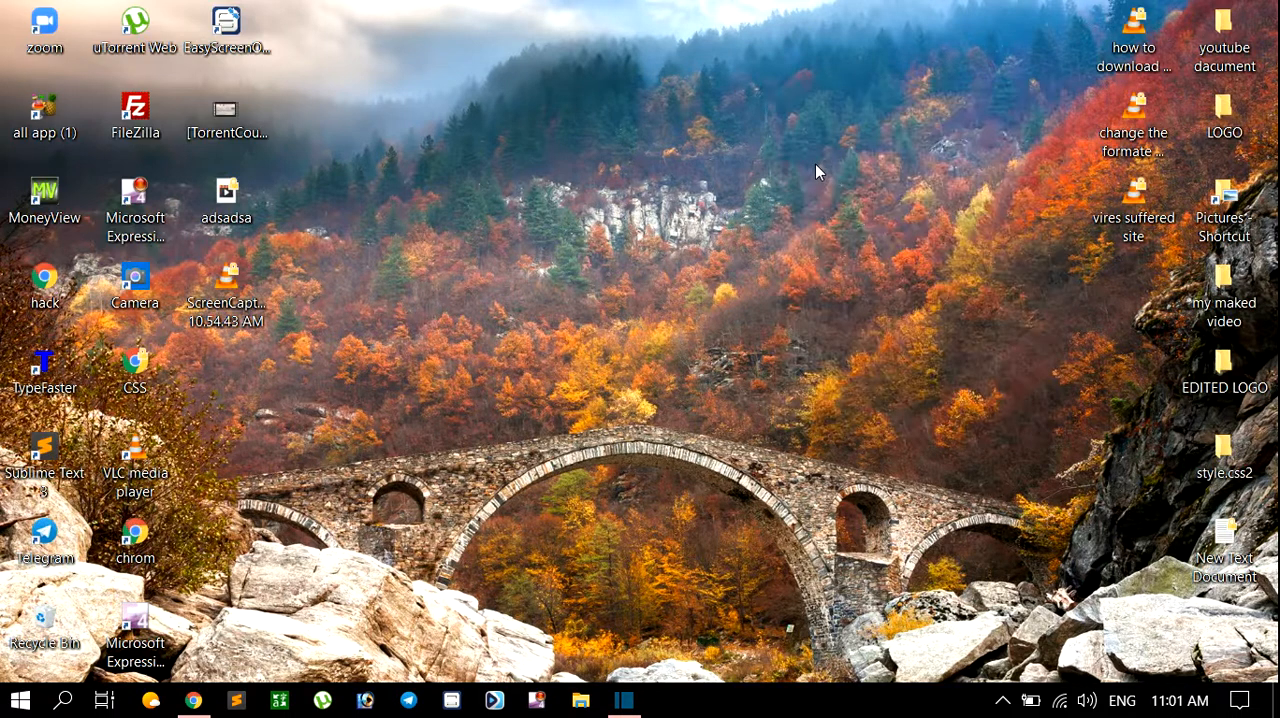